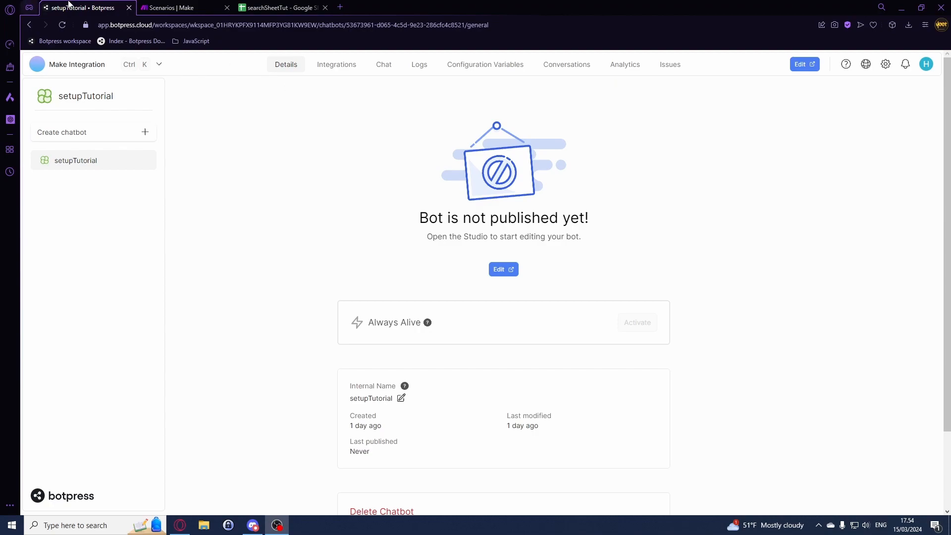
- Show the searchSheetTut data, pointing out John Doe and his date in columns A and B
{"action": "left_click", "coordinate": [280, 7]}
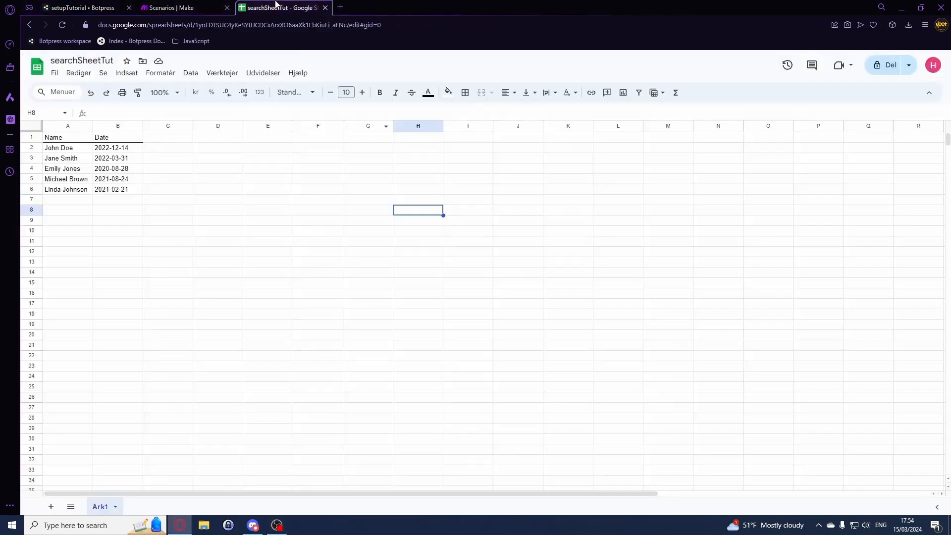
{"action": "left_click", "coordinate": [118, 199]}
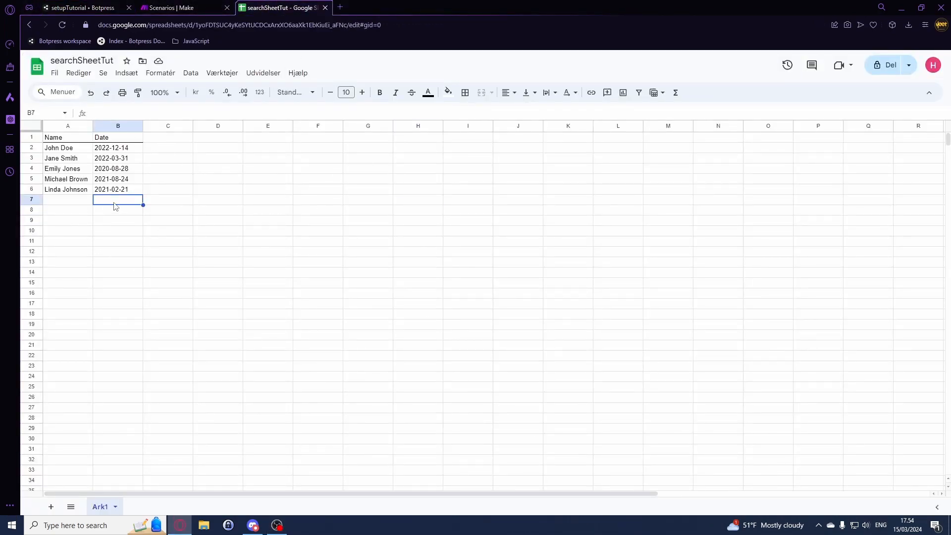
{"action": "mouse_move", "coordinate": [57, 148]}
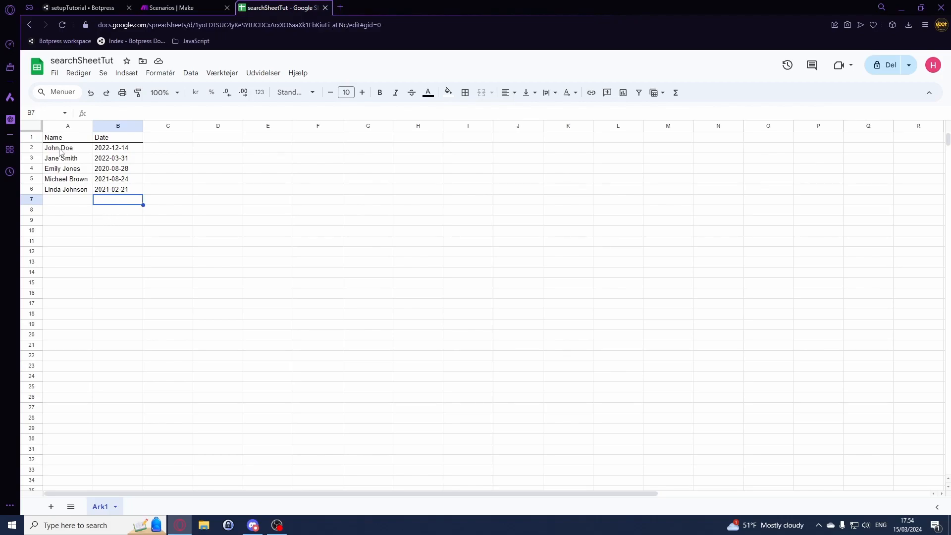
{"action": "left_click", "coordinate": [67, 148]}
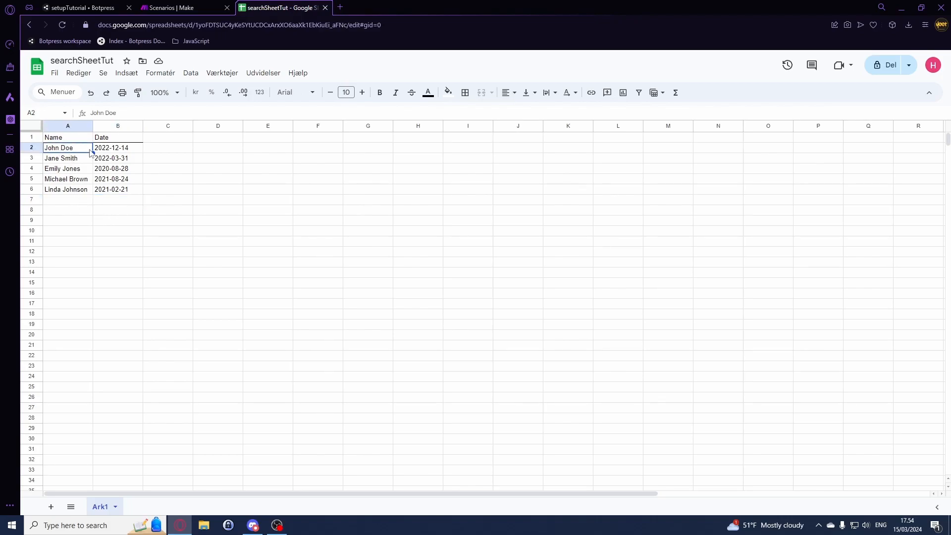
{"action": "left_click", "coordinate": [118, 147]}
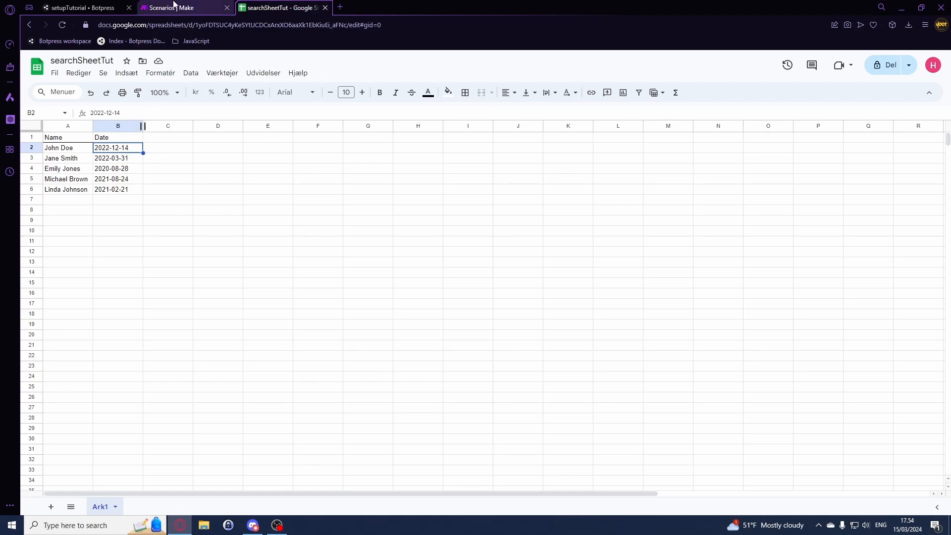
- Create a new Botpress chatbot and save it under the name searchSheet
{"action": "left_click", "coordinate": [177, 7]}
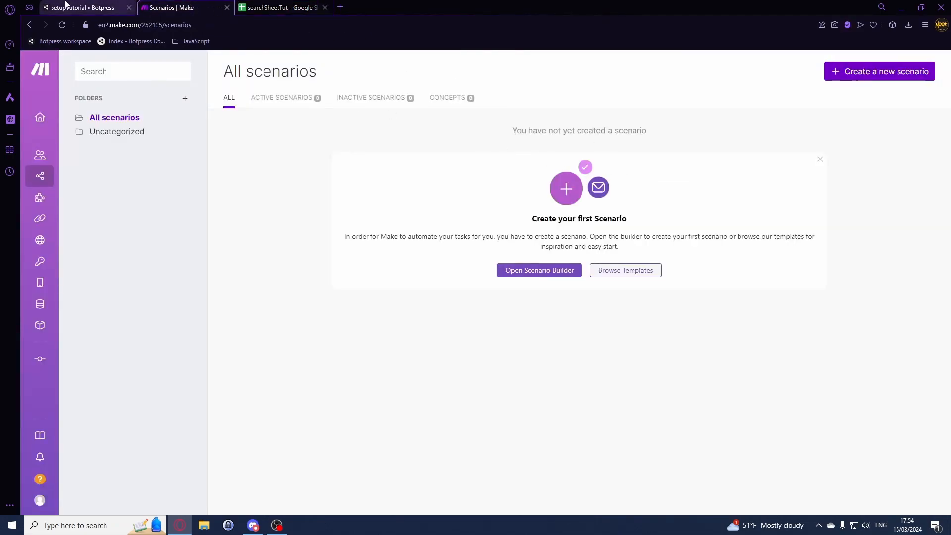
{"action": "left_click", "coordinate": [79, 7]}
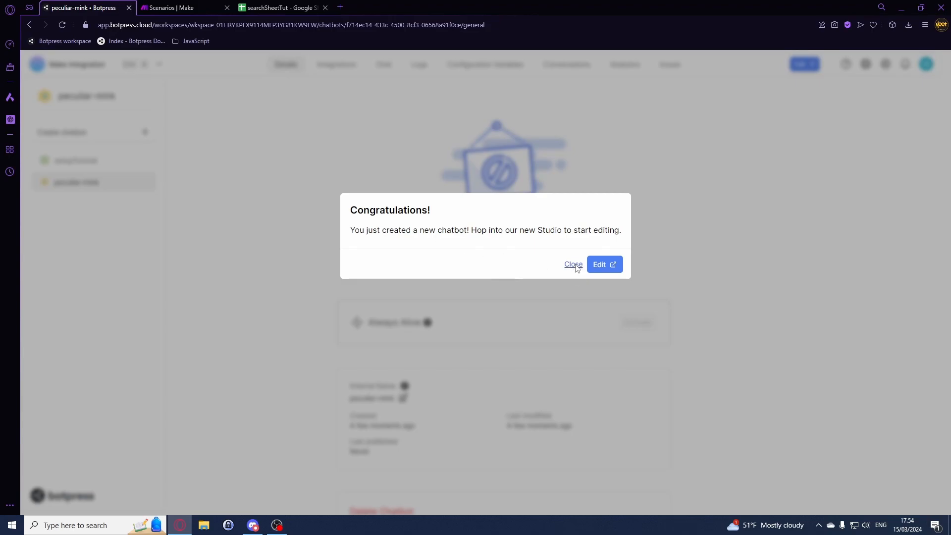
{"action": "left_click", "coordinate": [573, 265]}
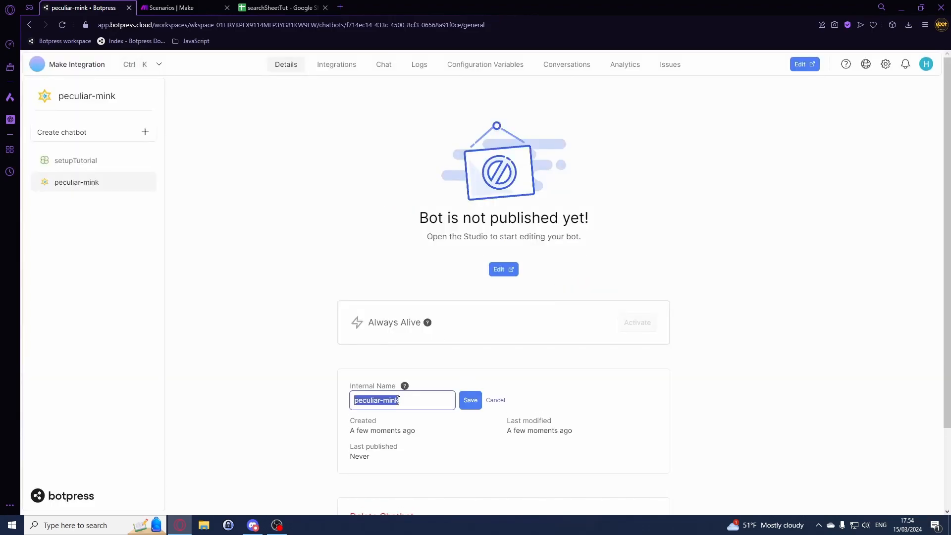
{"action": "type", "text": "searchSh"}
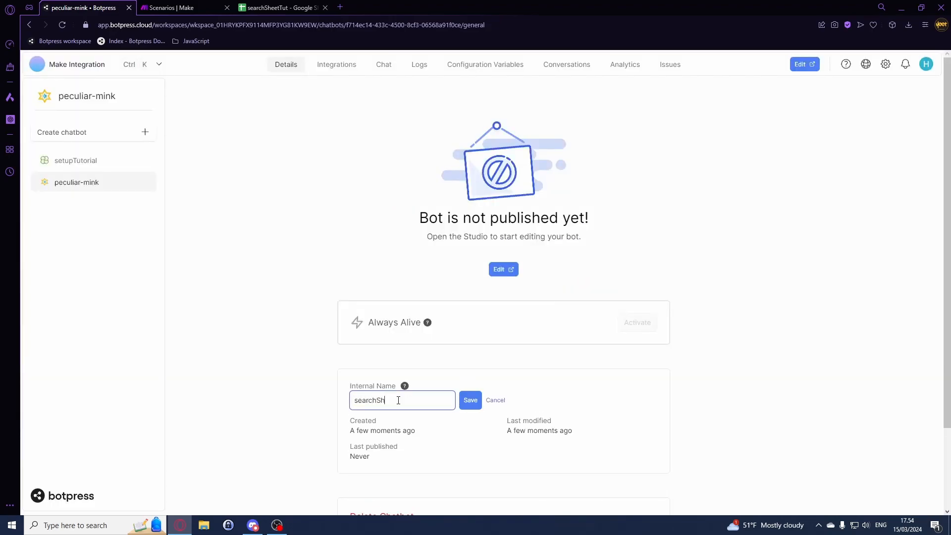
{"action": "left_click", "coordinate": [470, 399]}
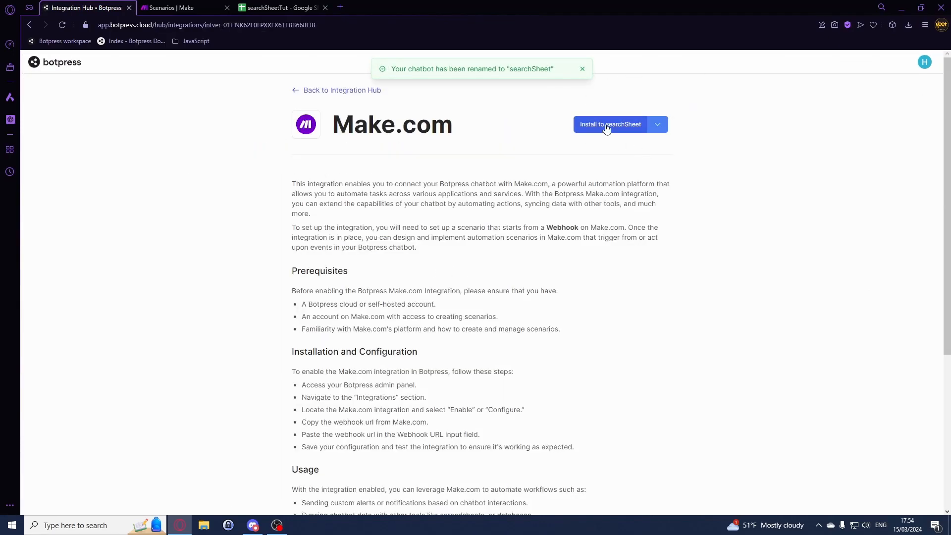
- Install the Make.com integration on searchSheet and move to Make's scenarios list
{"action": "left_click", "coordinate": [610, 124]}
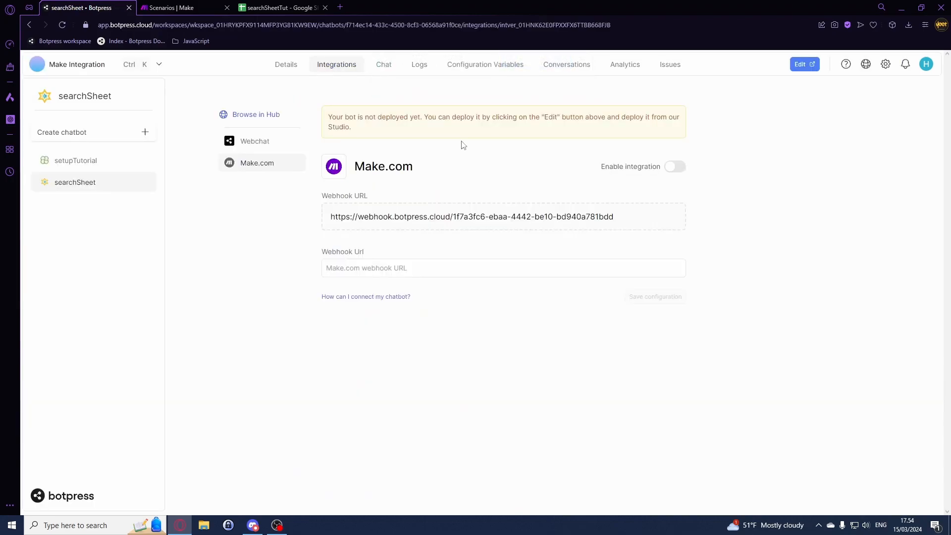
{"action": "left_click", "coordinate": [180, 7]}
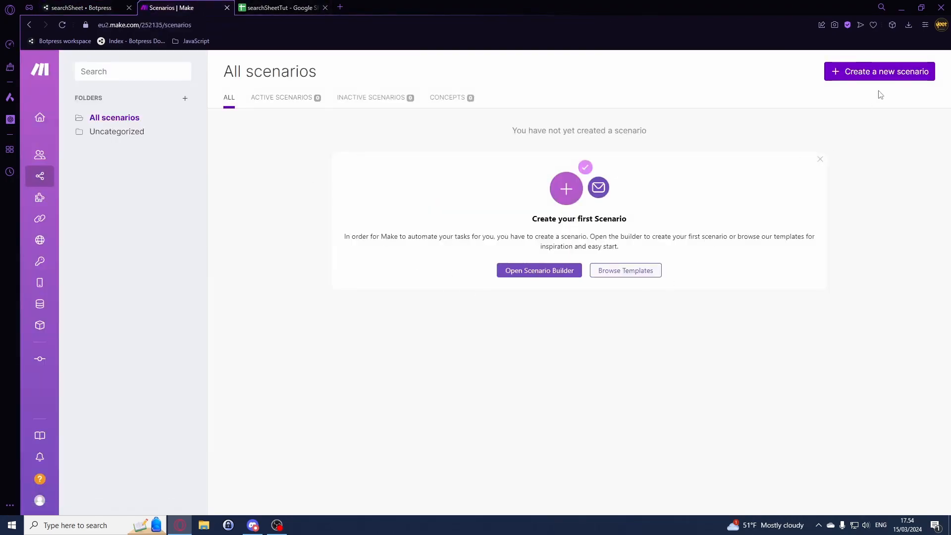
- Start a new Make scenario with a Custom webhook trigger using the No restrictions hook
{"action": "left_click", "coordinate": [539, 270]}
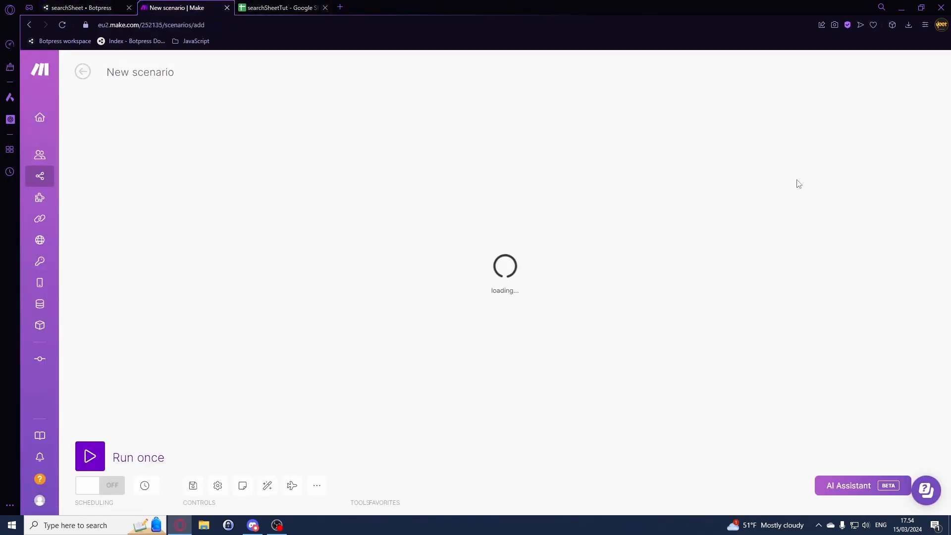
{"action": "left_click", "coordinate": [504, 249]}
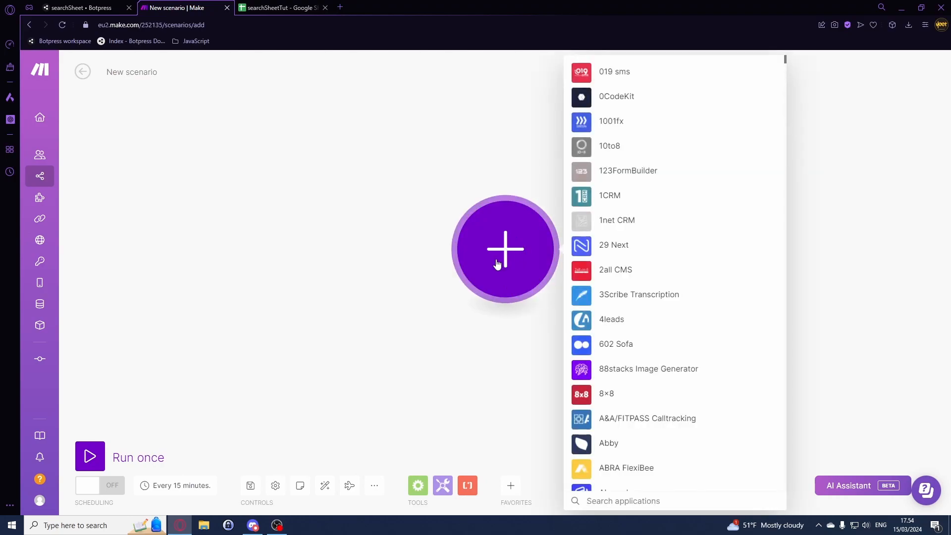
{"action": "type", "text": "webhook"}
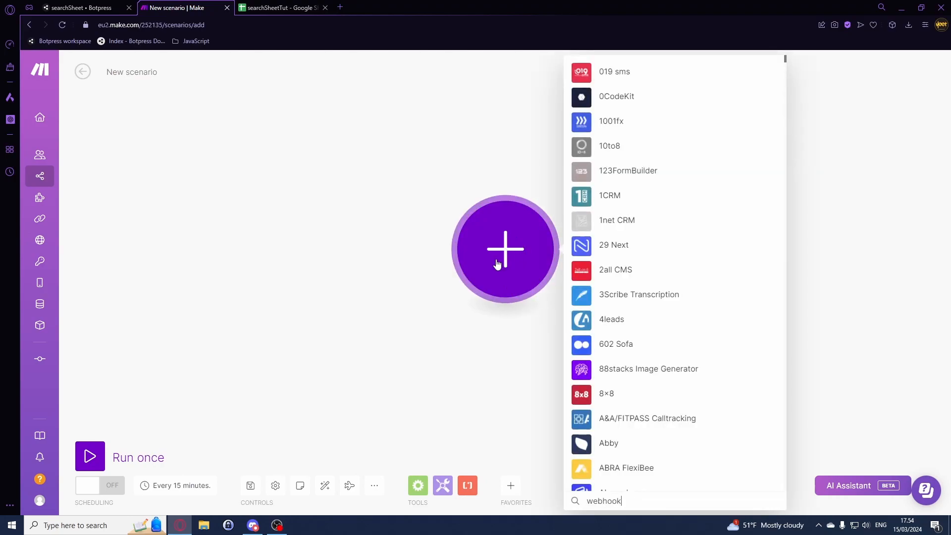
{"action": "mouse_move", "coordinate": [656, 209]}
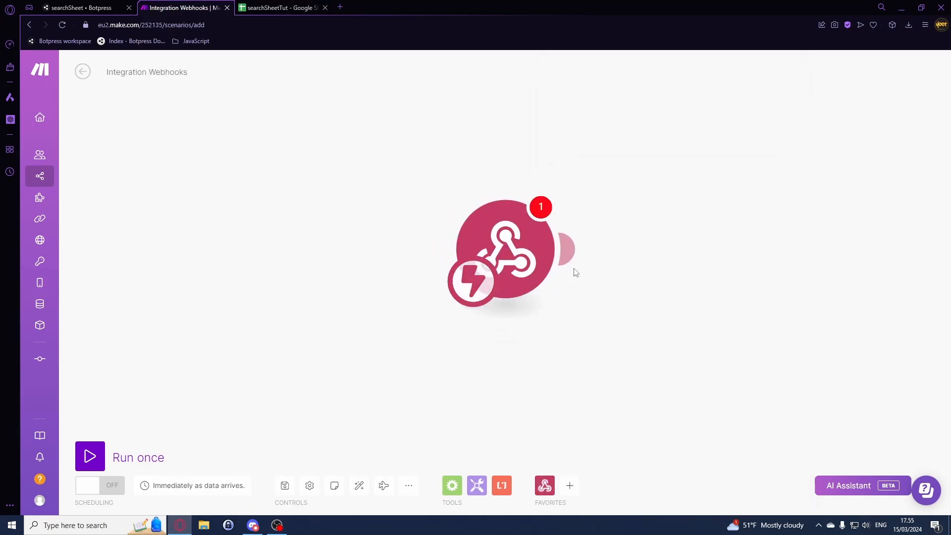
{"action": "left_click", "coordinate": [497, 249]}
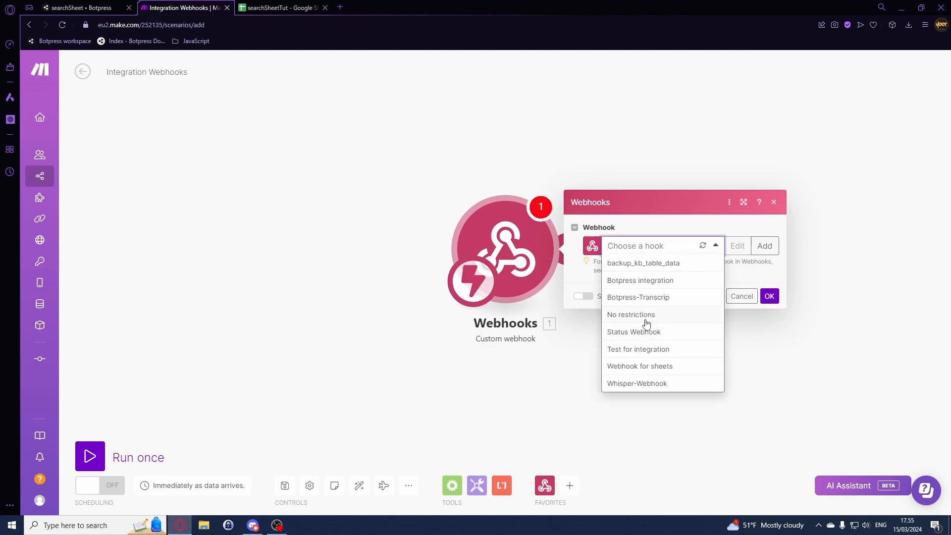
{"action": "left_click", "coordinate": [631, 315]}
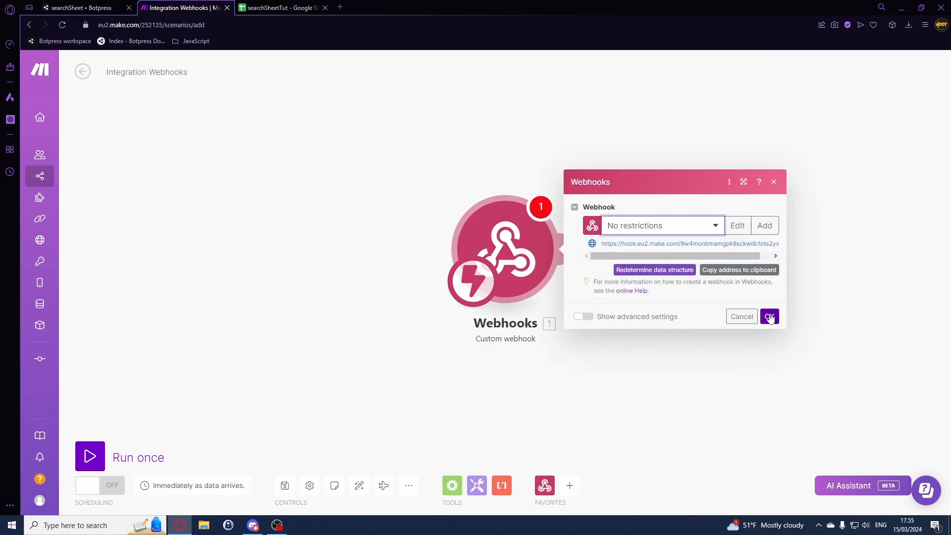
- Enable the Make.com integration with the Make hook address as webhook URL and save
{"action": "left_click", "coordinate": [79, 7]}
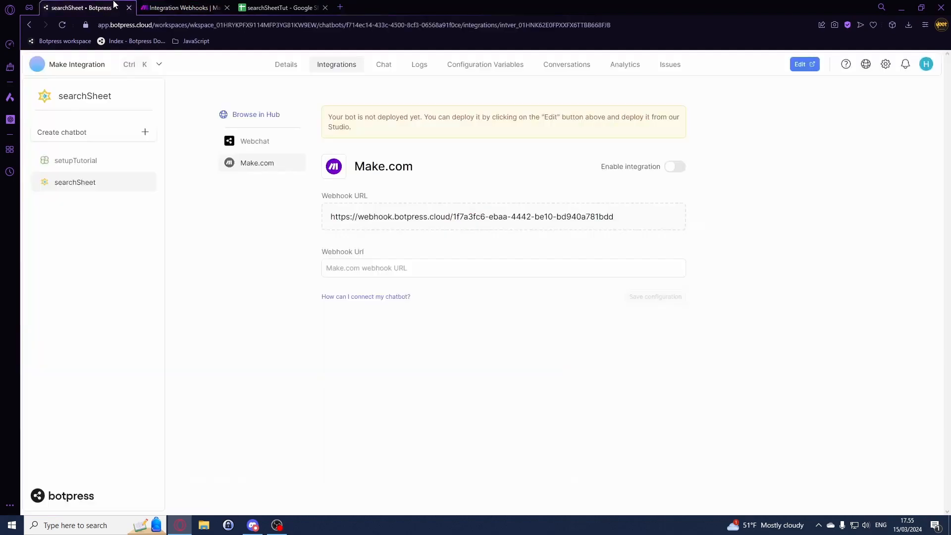
{"action": "left_click", "coordinate": [675, 166]}
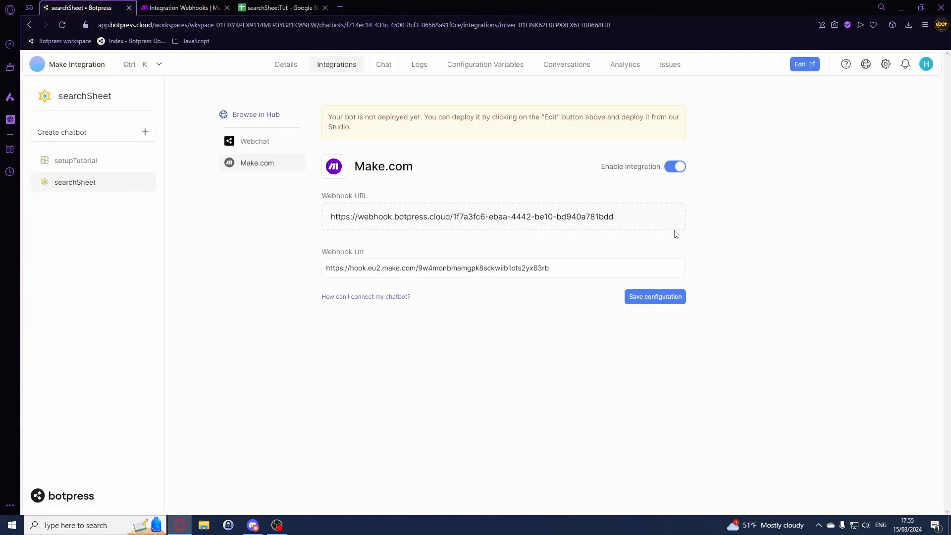
{"action": "left_click", "coordinate": [805, 64]}
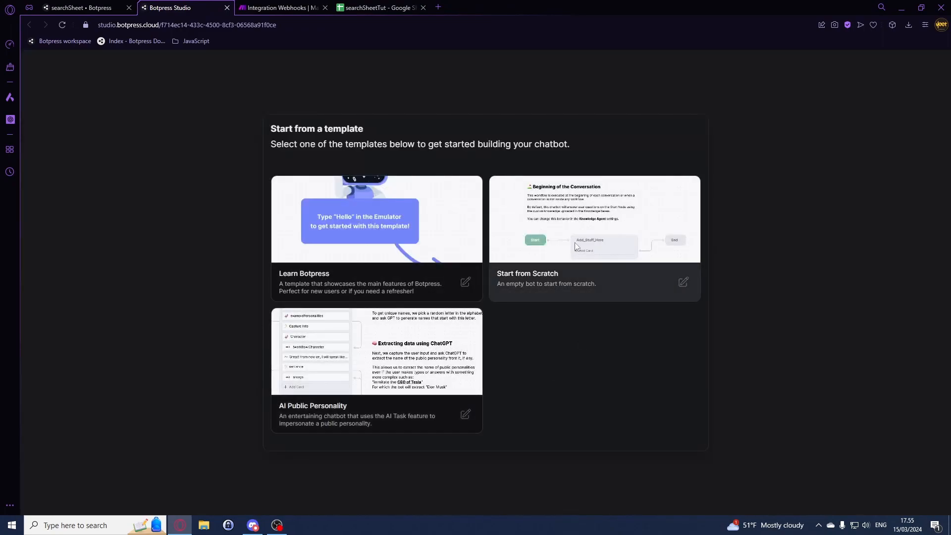
- Create the bot from the Start from Scratch template and delete its default node
{"action": "left_click", "coordinate": [594, 218]}
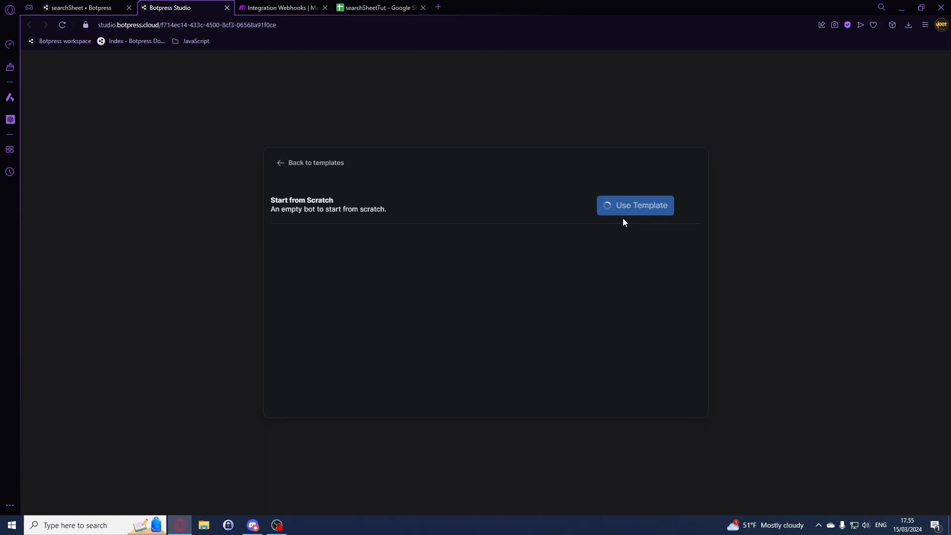
{"action": "left_click", "coordinate": [634, 205]}
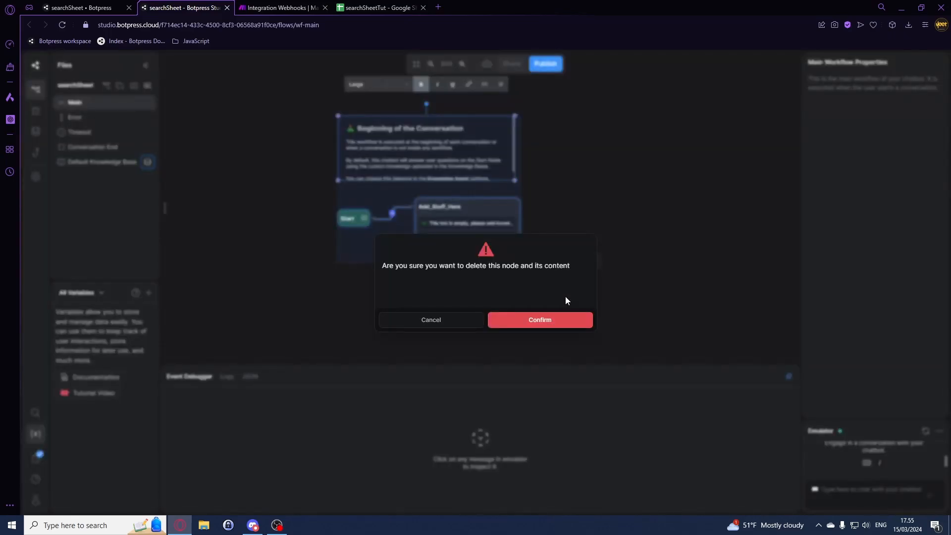
{"action": "left_click", "coordinate": [539, 320]}
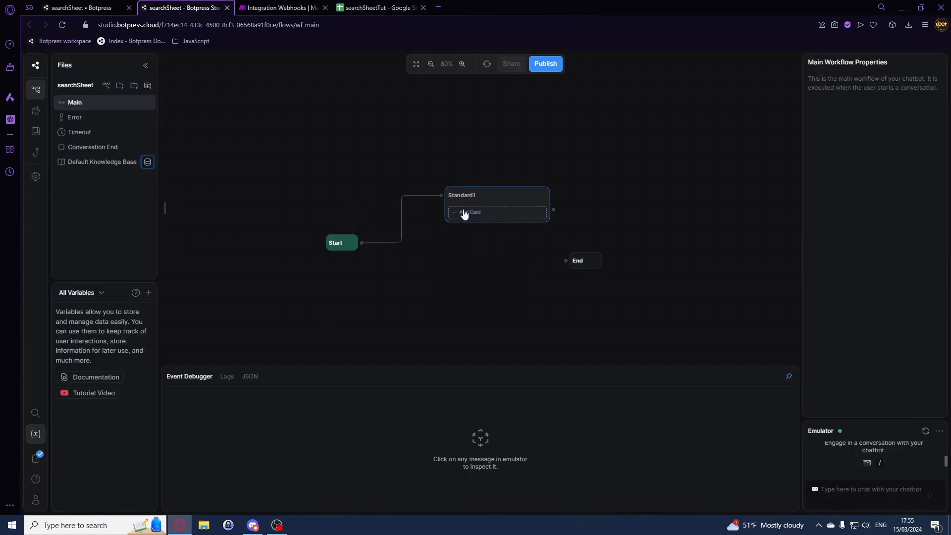
- Add a capture card asking "What is your name?" stored in userName, with knowledge-base answers off
{"action": "left_click", "coordinate": [470, 212]}
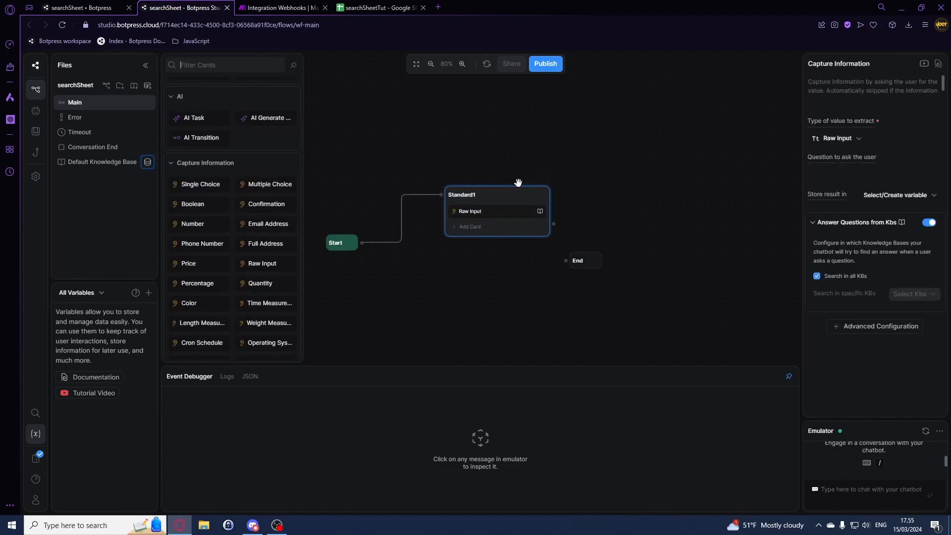
{"action": "type", "text": "What is your name?"}
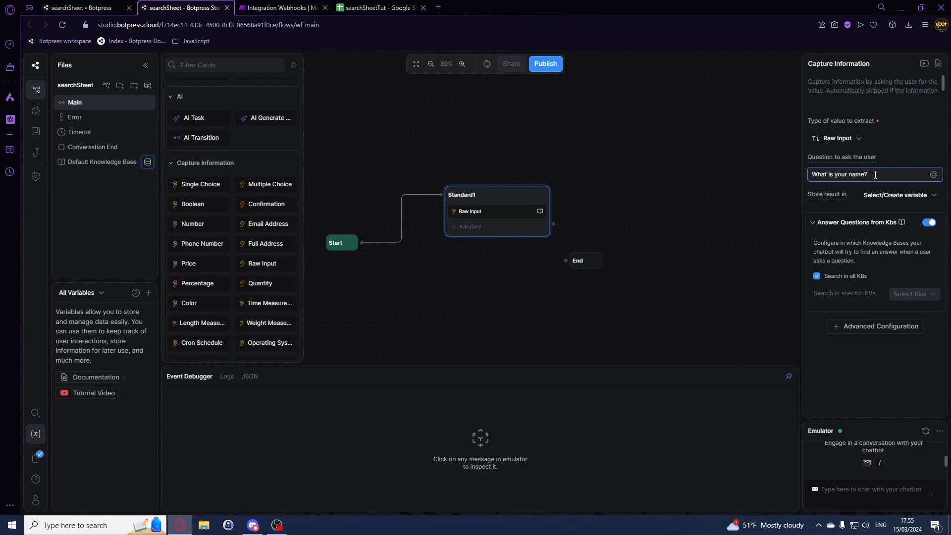
{"action": "left_click", "coordinate": [898, 195]}
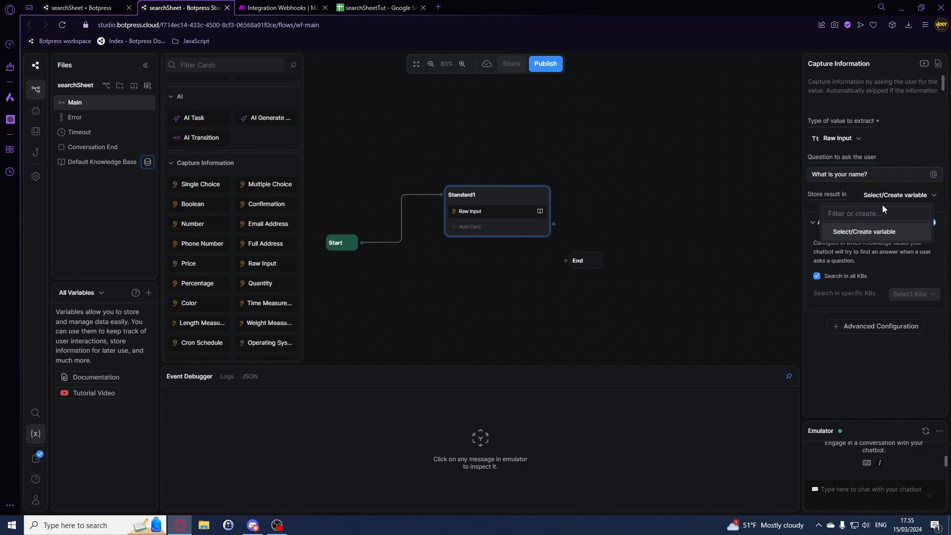
{"action": "type", "text": "user"}
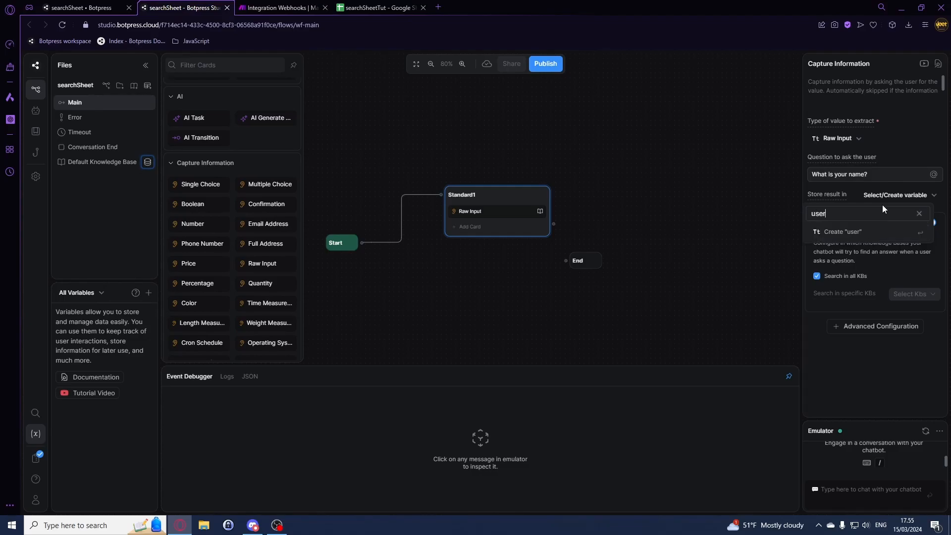
{"action": "left_click", "coordinate": [842, 232]}
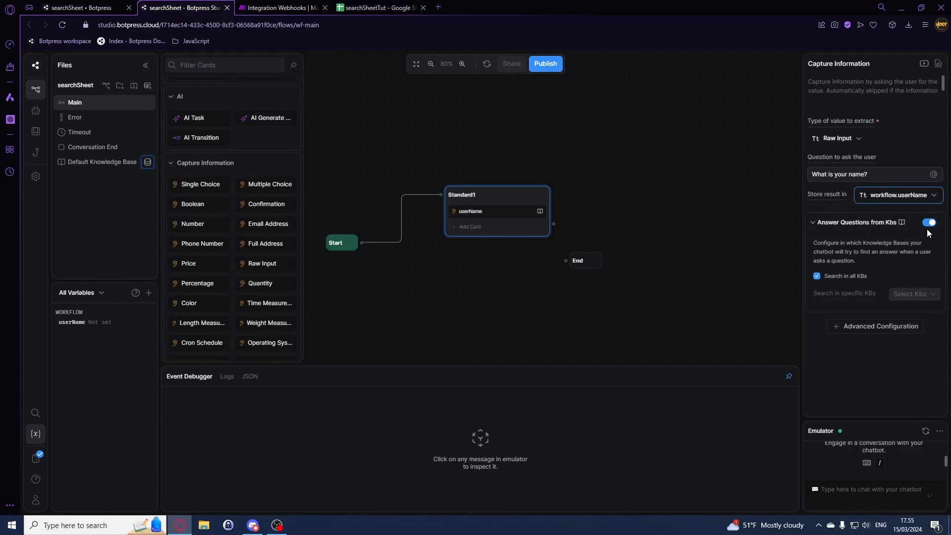
{"action": "left_click", "coordinate": [928, 222]}
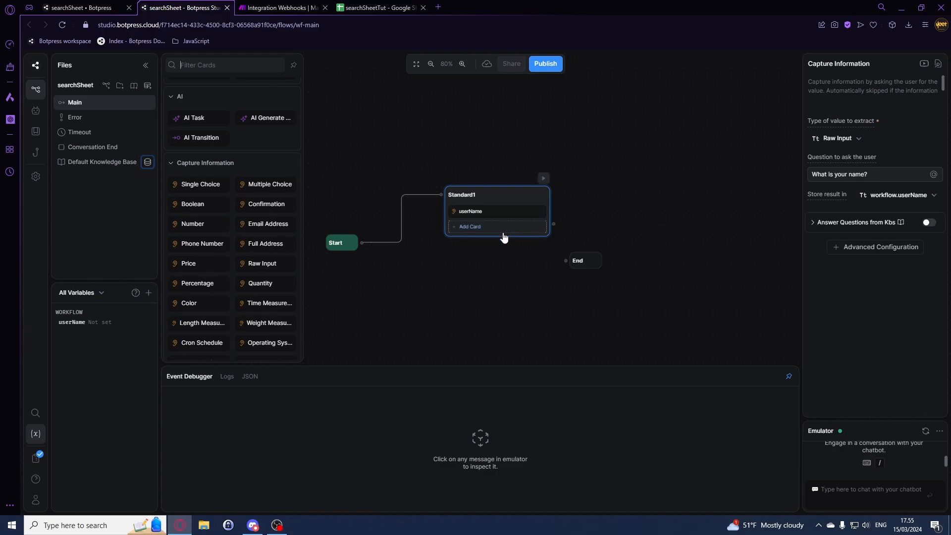
- Add an Execute code card and define a workflow variable named object of type Object
{"action": "left_click", "coordinate": [199, 210]}
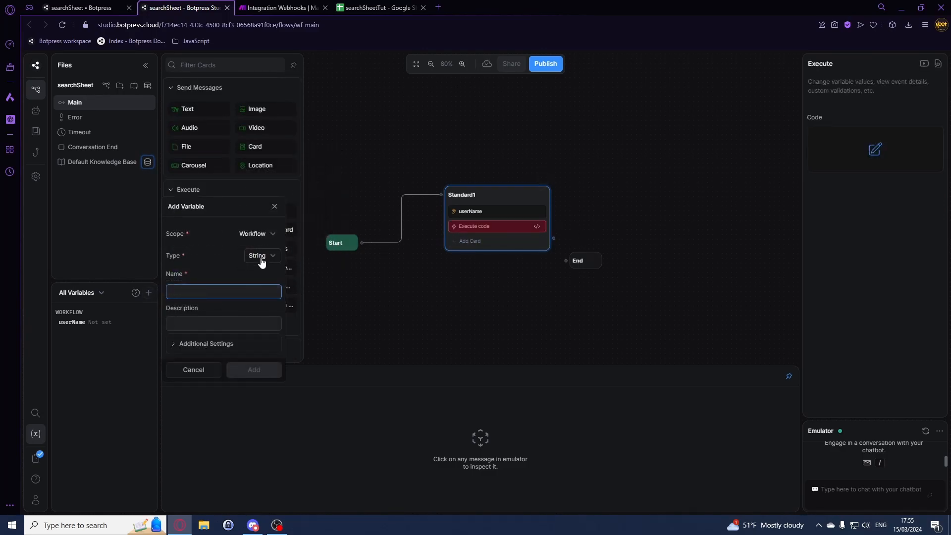
{"action": "left_click", "coordinate": [260, 256]}
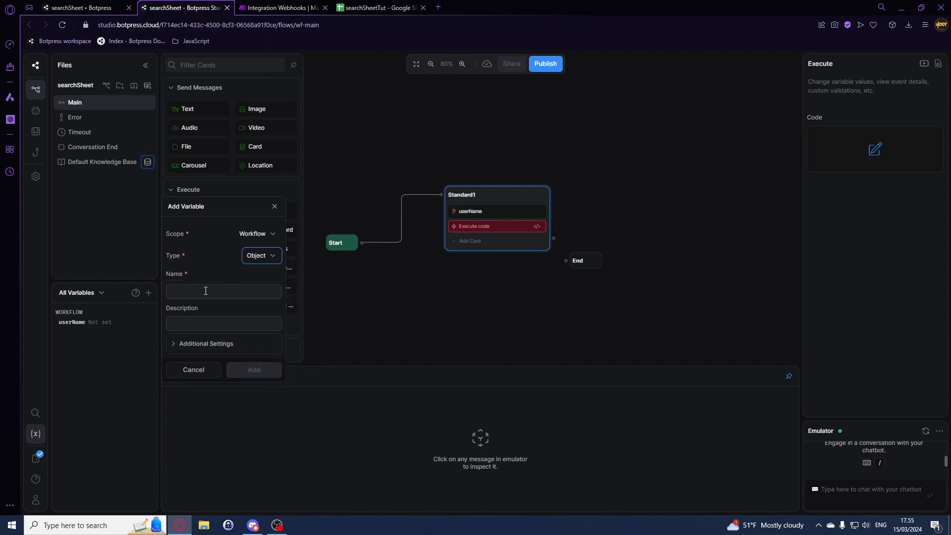
{"action": "type", "text": "object"}
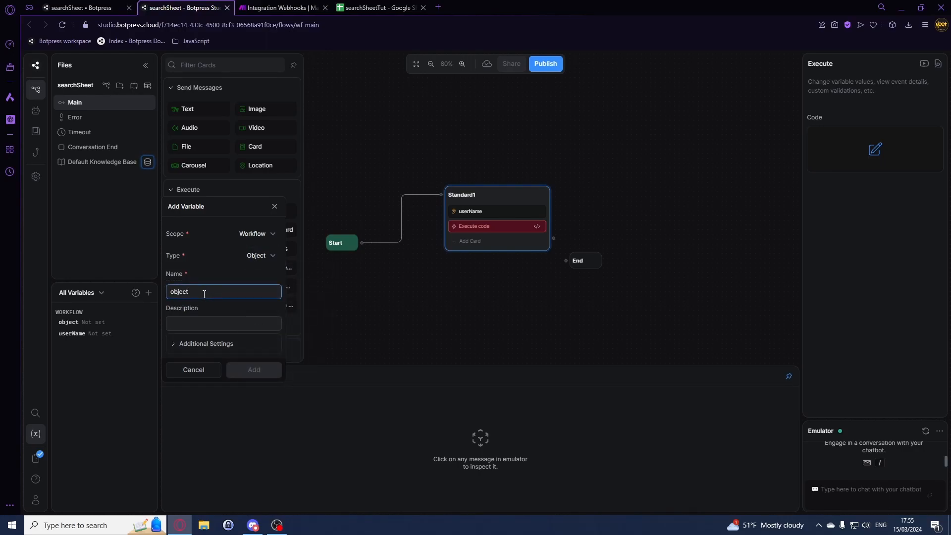
- Write workflow.object = { "name": workflow.userName } in the code editor
{"action": "left_click", "coordinate": [478, 226]}
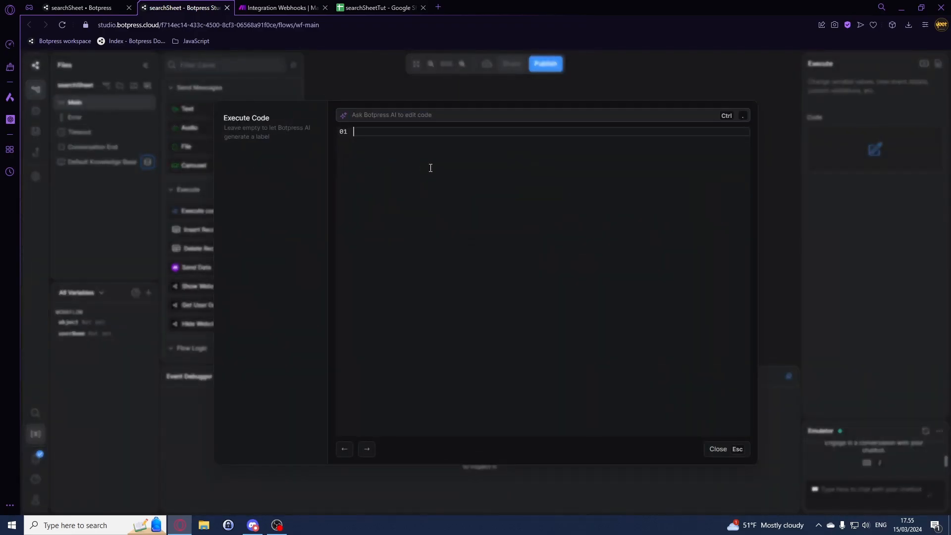
{"action": "type", "text": "workflow.object ="}
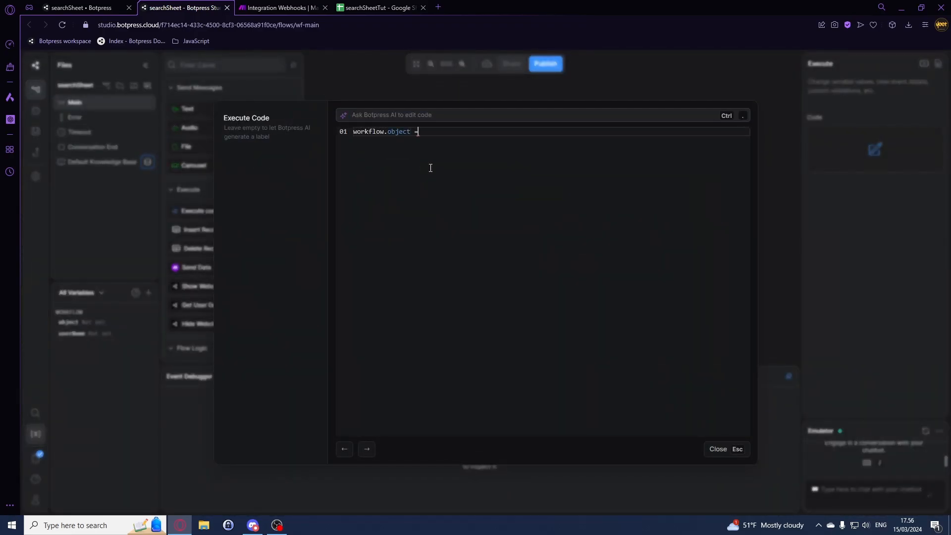
{"action": "type", "text": "{"}
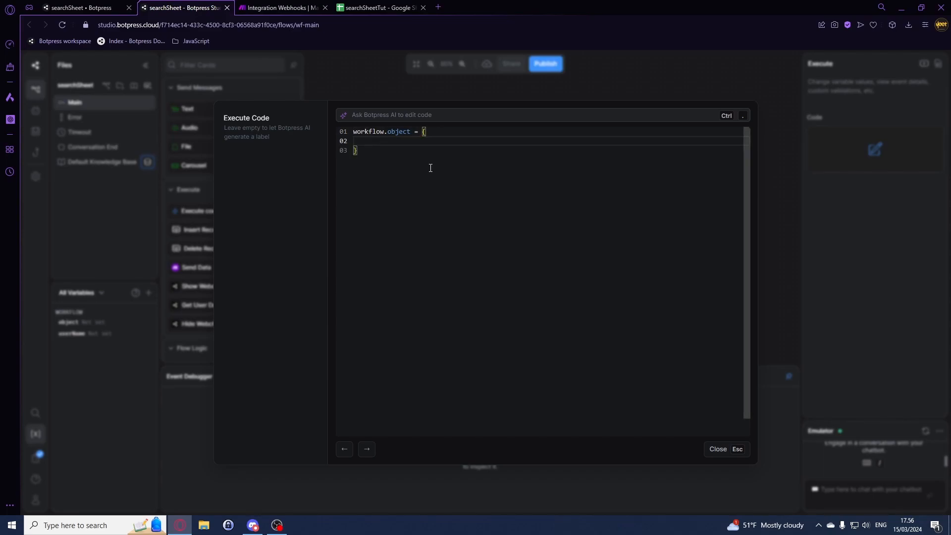
{"action": "type", "text": "\"name\""}
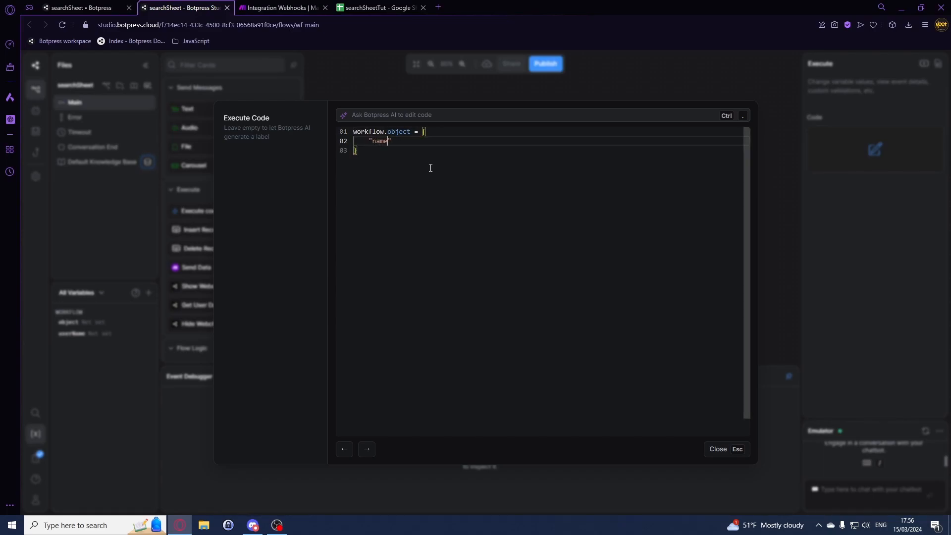
{"action": "type", "text": ":"}
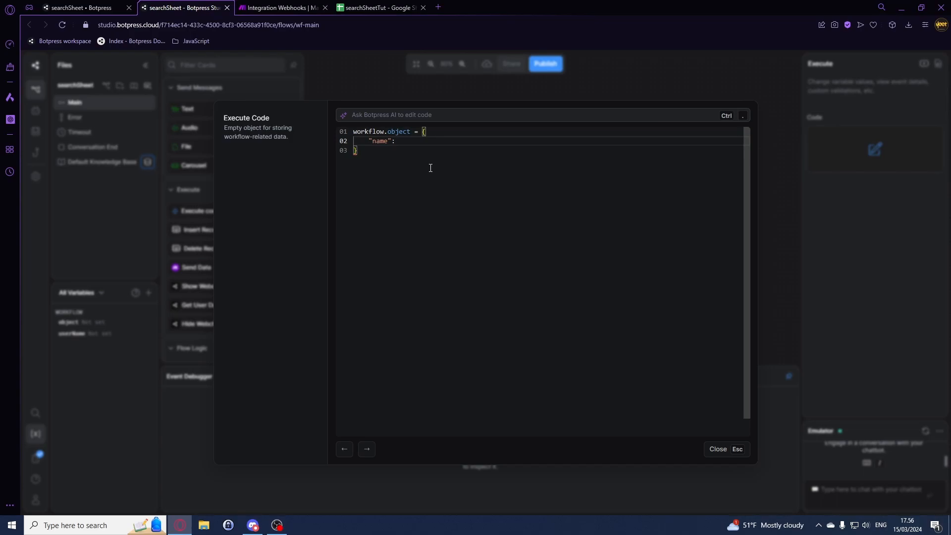
{"action": "type", "text": "workflow."}
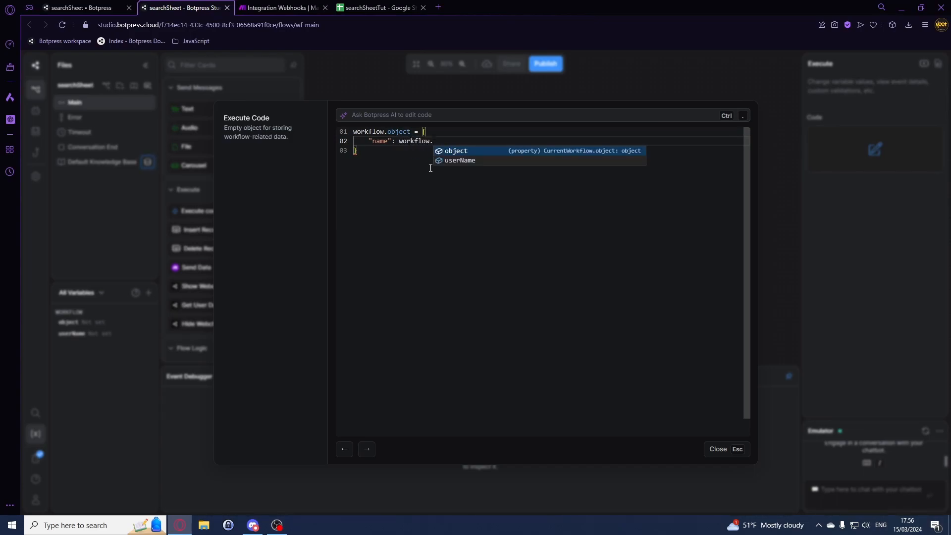
{"action": "left_click", "coordinate": [459, 160]}
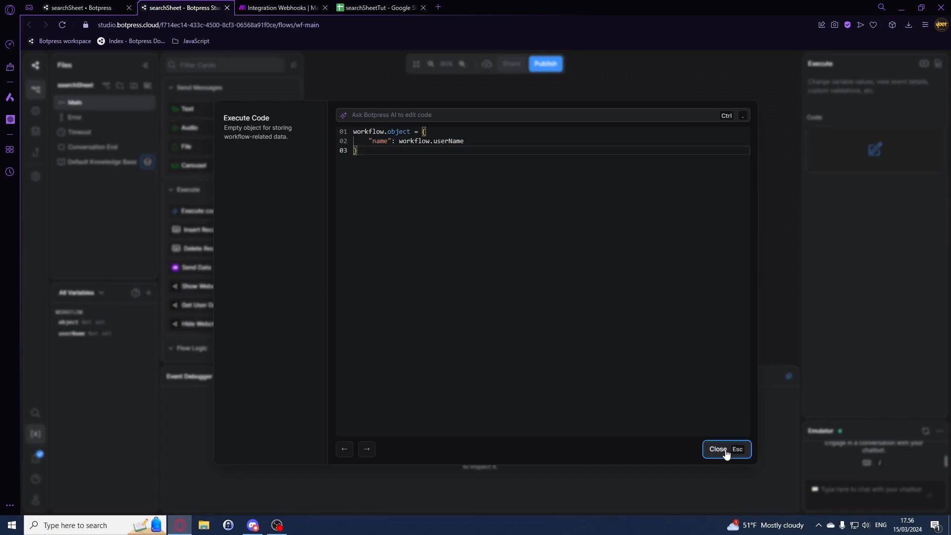
- Add a Send Data card sending {{workflow.object}} with output stored in new variable makeInfo
{"action": "left_click", "coordinate": [726, 448]}
{"action": "type", "text": "{{workflow.}}"}
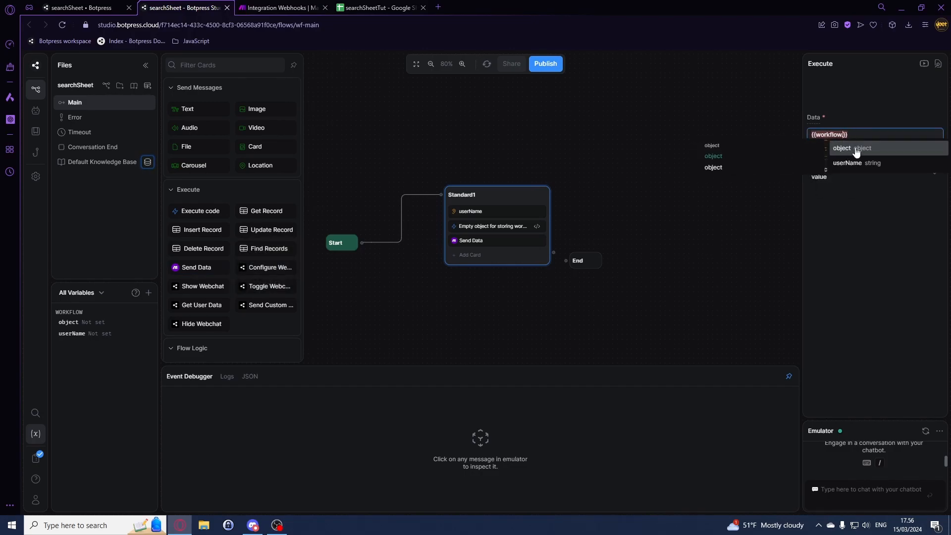
{"action": "left_click", "coordinate": [843, 148]}
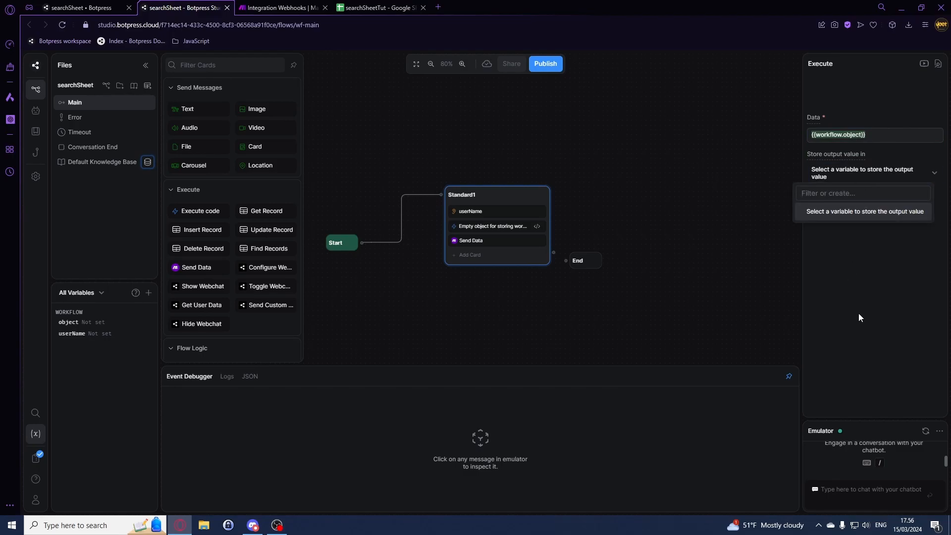
{"action": "type", "text": "dat"}
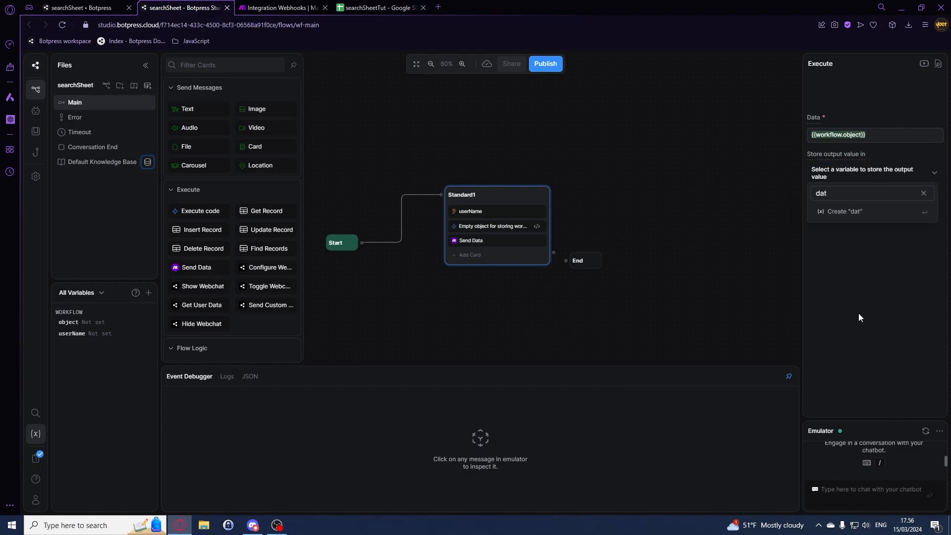
{"action": "type", "text": "makeInfo"}
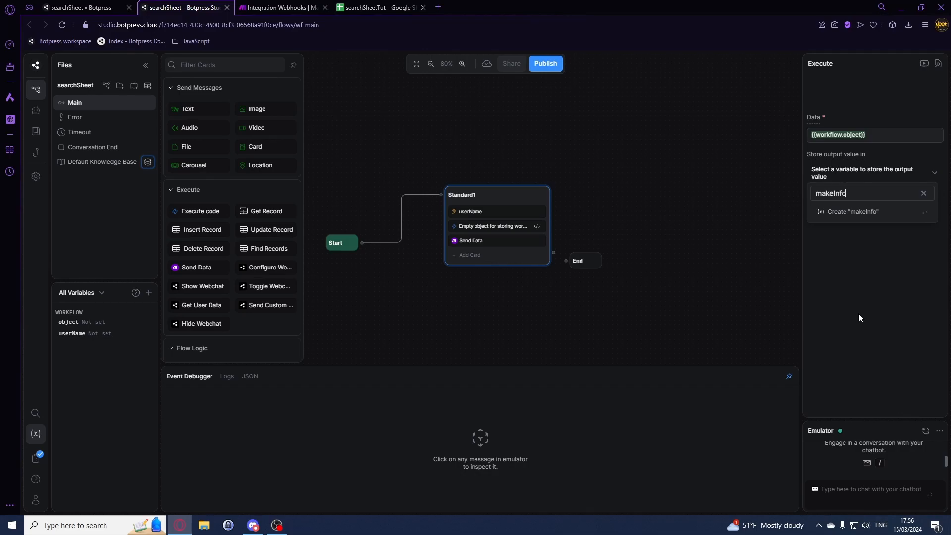
{"action": "left_click", "coordinate": [855, 211]}
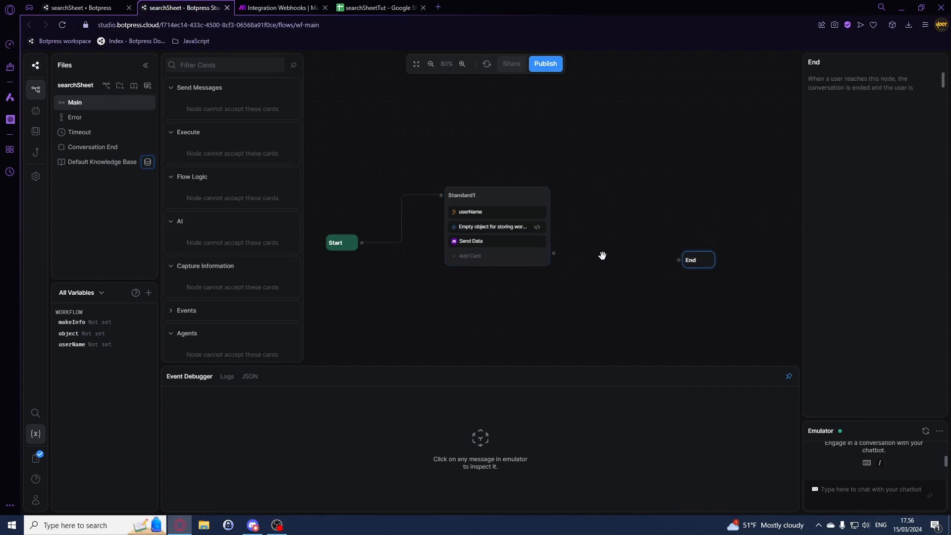
- Add a text message card to Standard1 sending {{workflow.makeInfo}} to the user
{"action": "left_click", "coordinate": [496, 196]}
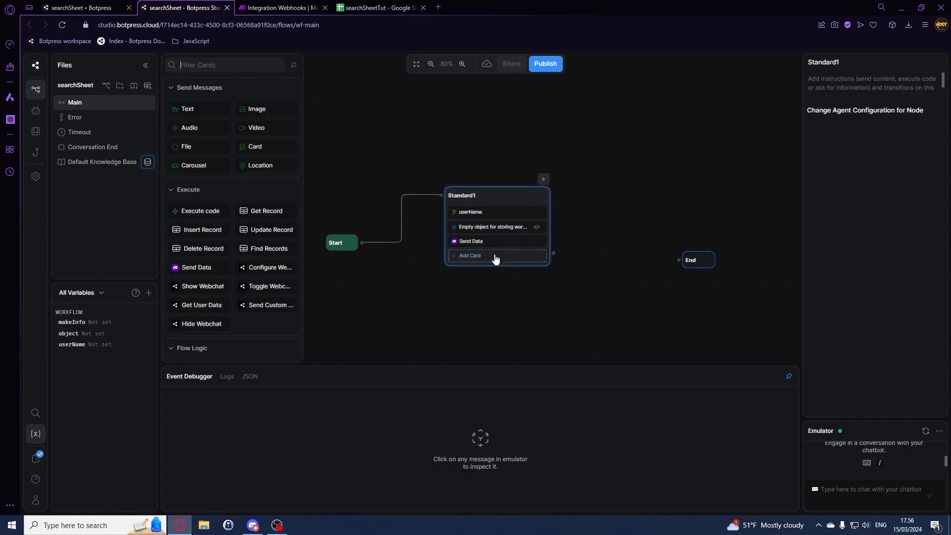
{"action": "left_click", "coordinate": [471, 256]}
{"action": "type", "text": "{{workflow.makeInfo}}"}
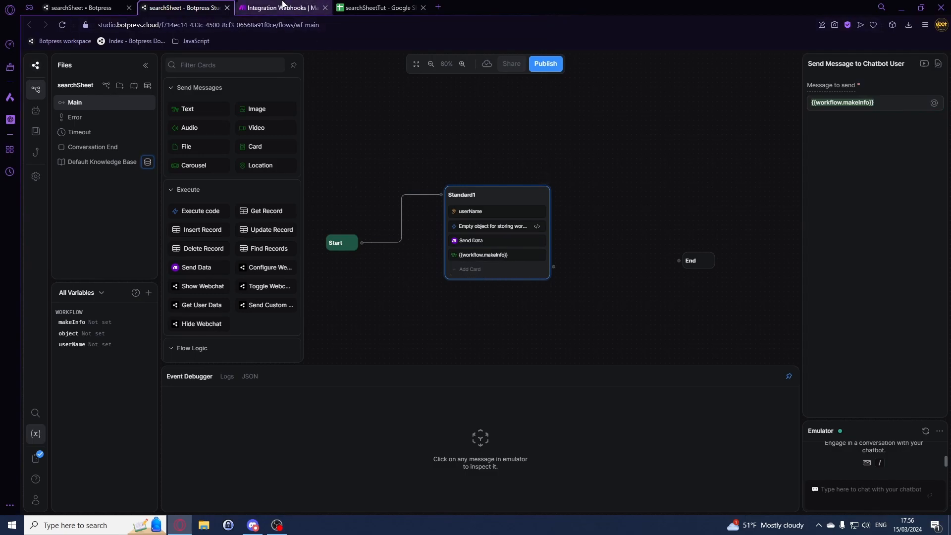
- After the webhook module, search 'sh' for Google Sheets and reach its Searches actions
{"action": "left_click", "coordinate": [281, 7]}
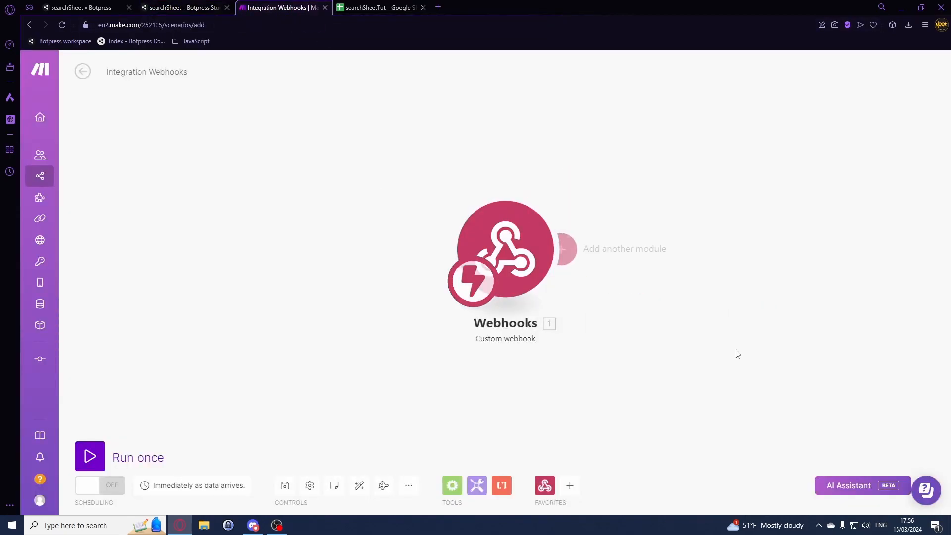
{"action": "left_click", "coordinate": [564, 248]}
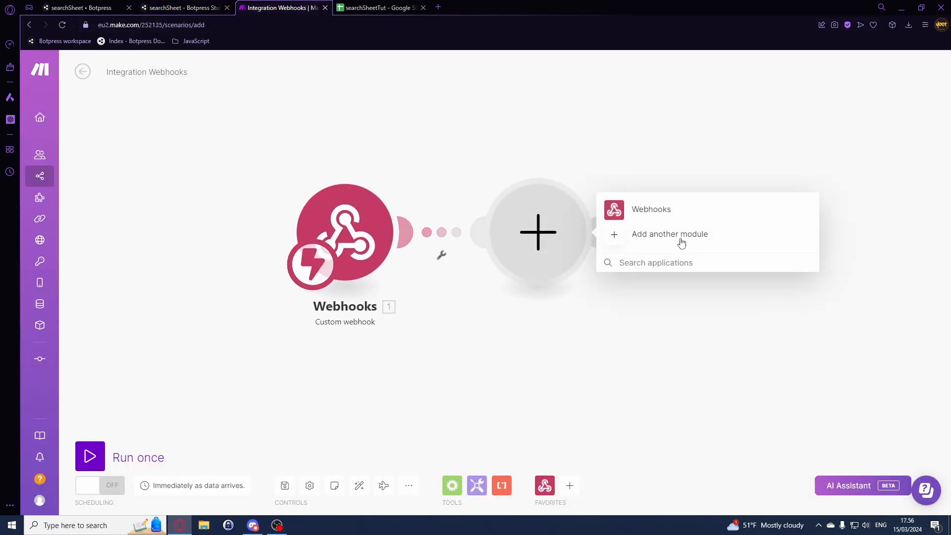
{"action": "type", "text": "sh"}
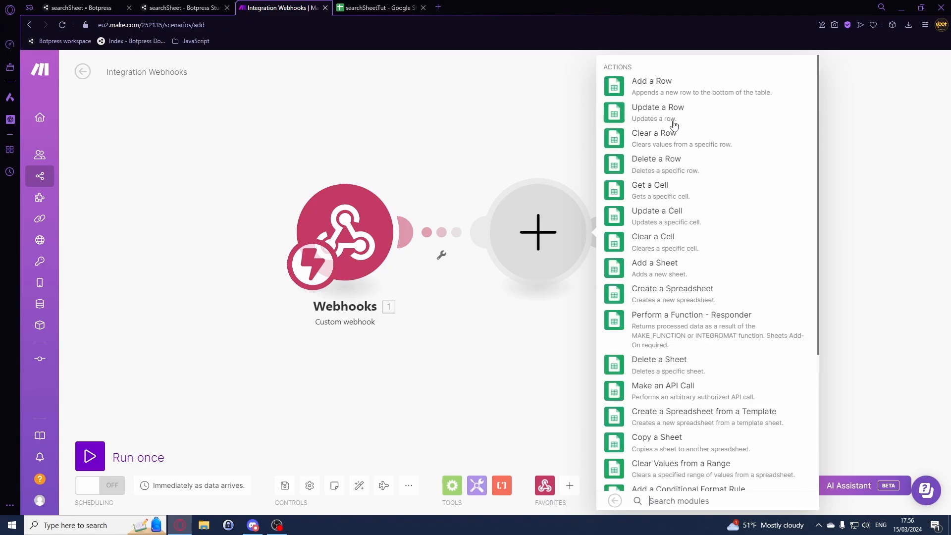
{"action": "scroll", "scroll_direction": "down", "scroll_amount": 3}
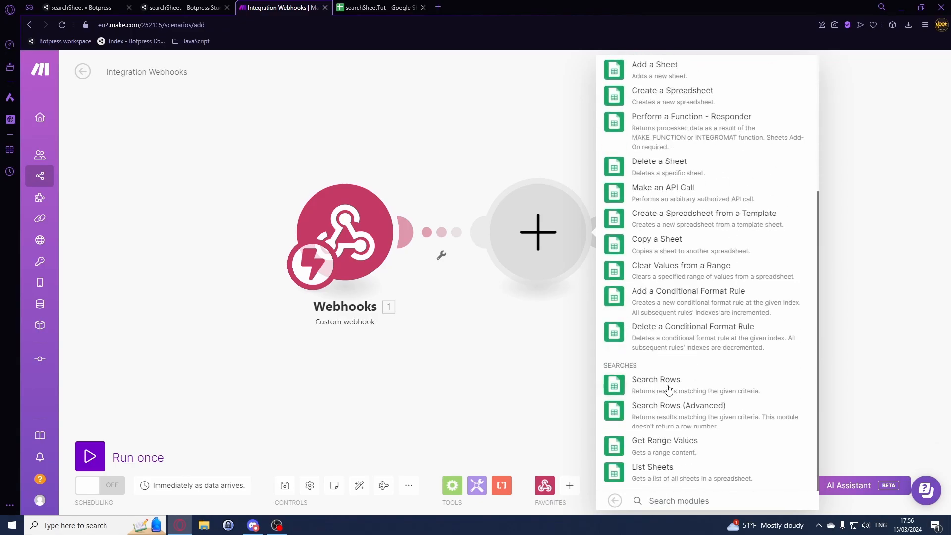
- Add a Search Rows module reading spreadsheet searchSheetTut, sheet Ark1, from My Drive
{"action": "left_click", "coordinate": [656, 380]}
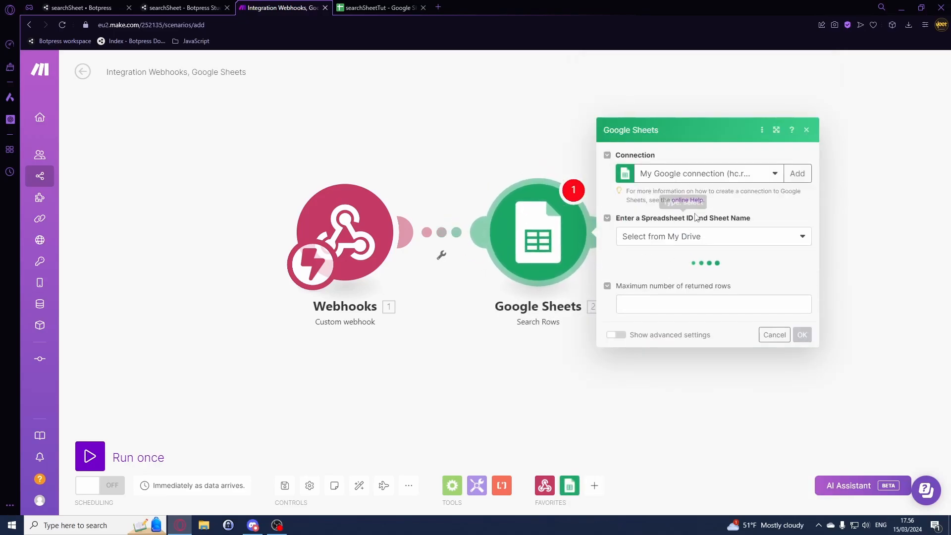
{"action": "left_click", "coordinate": [802, 334]}
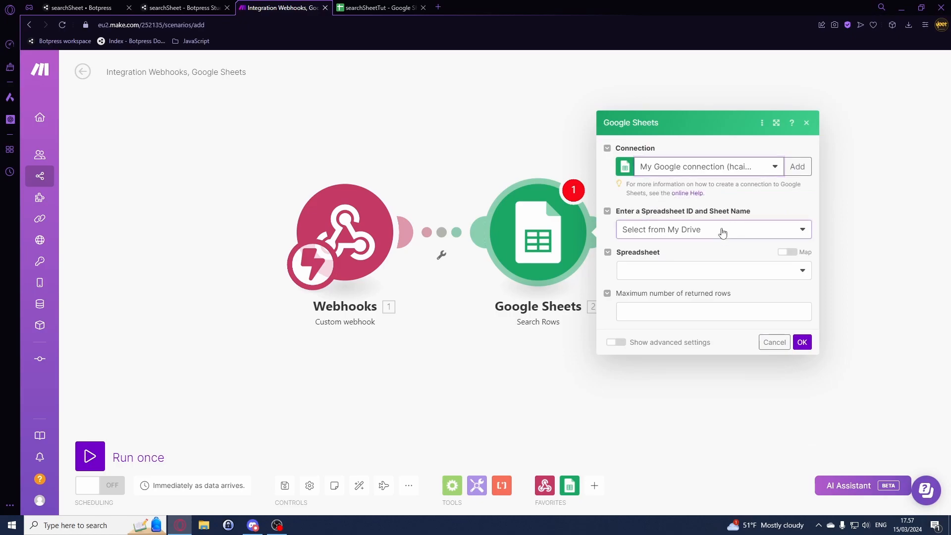
{"action": "left_click", "coordinate": [712, 270]}
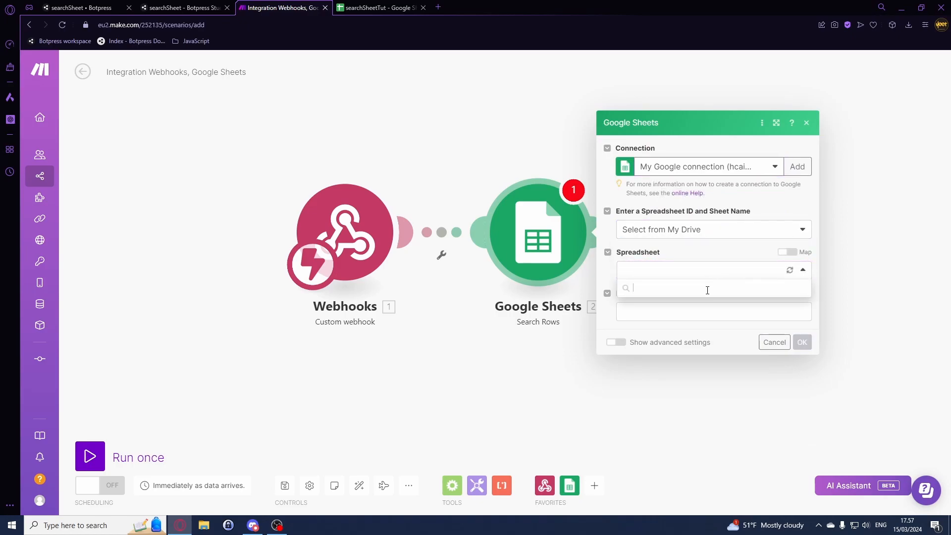
{"action": "left_click", "coordinate": [704, 269]}
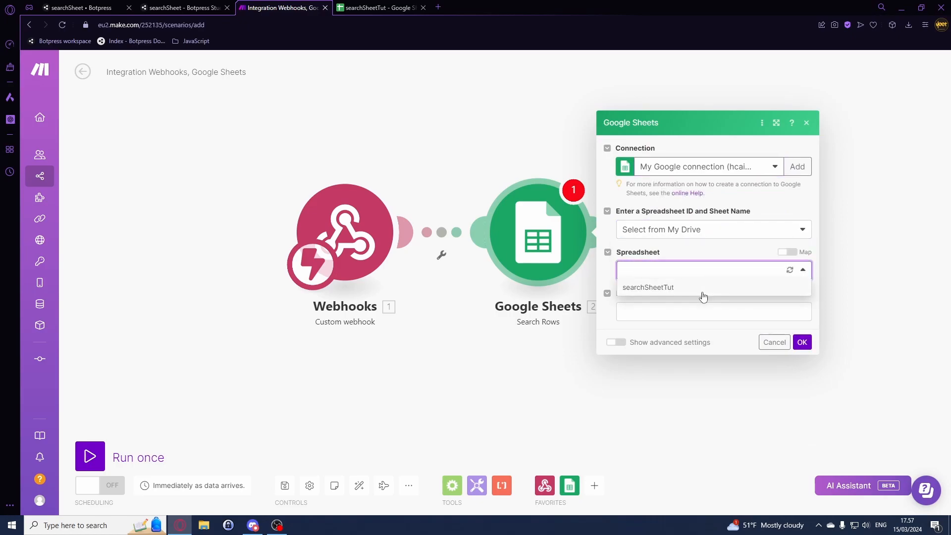
{"action": "left_click", "coordinate": [648, 287]}
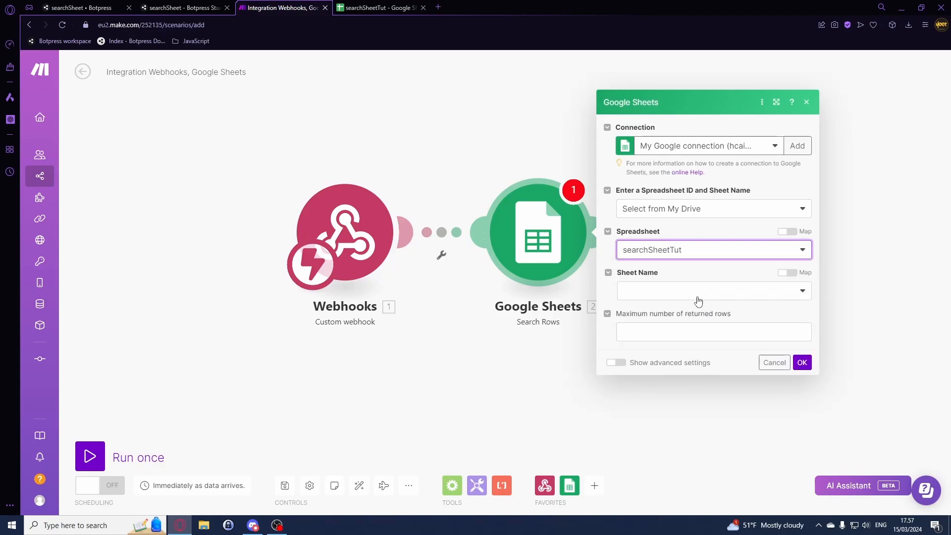
{"action": "left_click", "coordinate": [714, 290]}
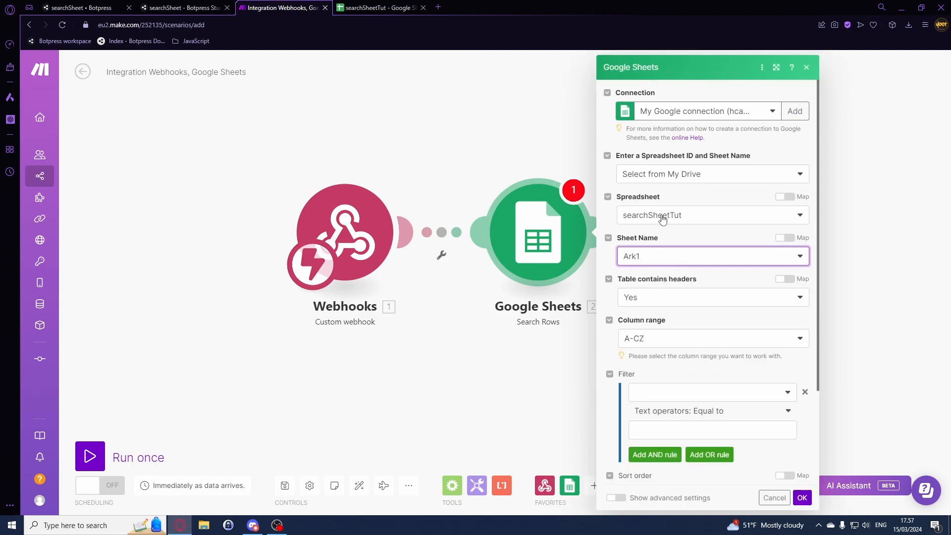
- Confirm in Google Sheets that the data sheet is named Ark1, then return to Make
{"action": "left_click", "coordinate": [381, 7]}
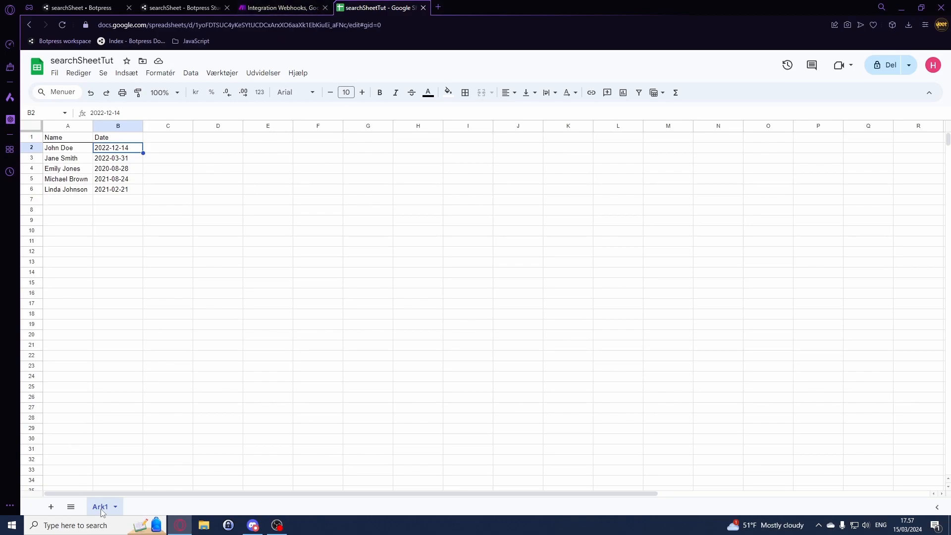
{"action": "left_click", "coordinate": [282, 7]}
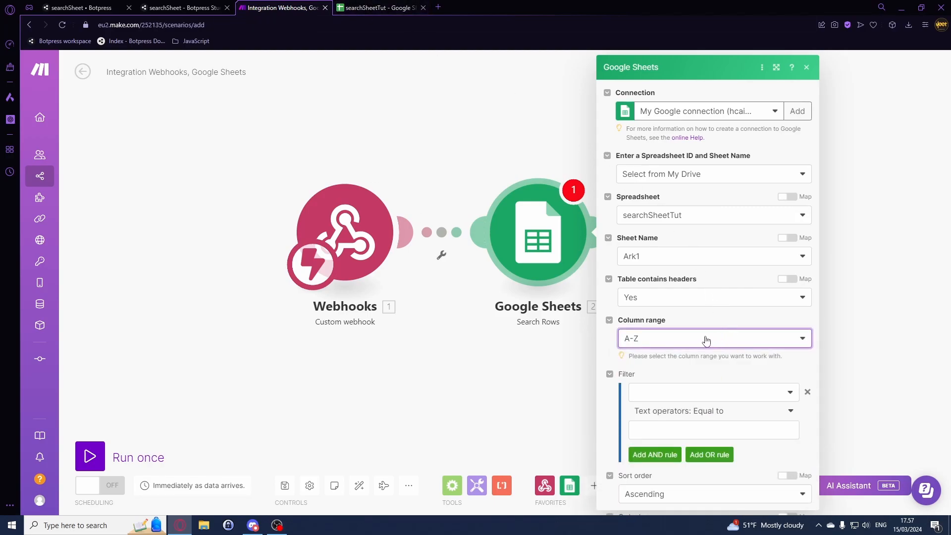
- Filter Search Rows on Name (A) equal to the webhook's name and save the module
{"action": "scroll", "scroll_direction": "down", "scroll_amount": 3}
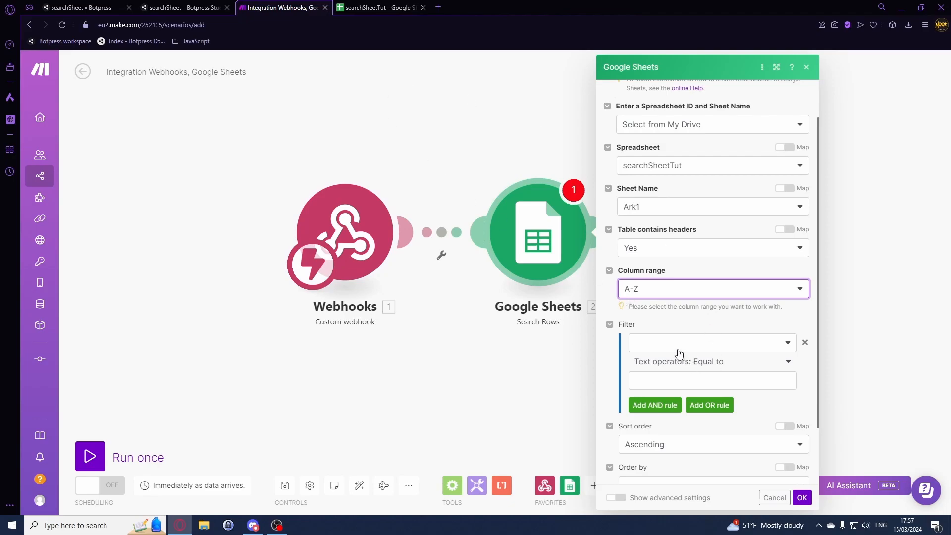
{"action": "mouse_move", "coordinate": [650, 345]}
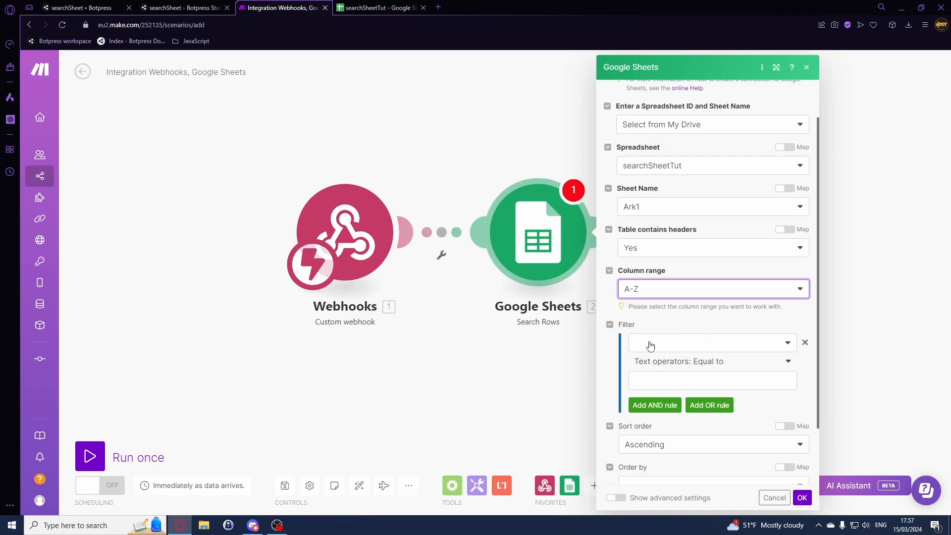
{"action": "left_click", "coordinate": [709, 343]}
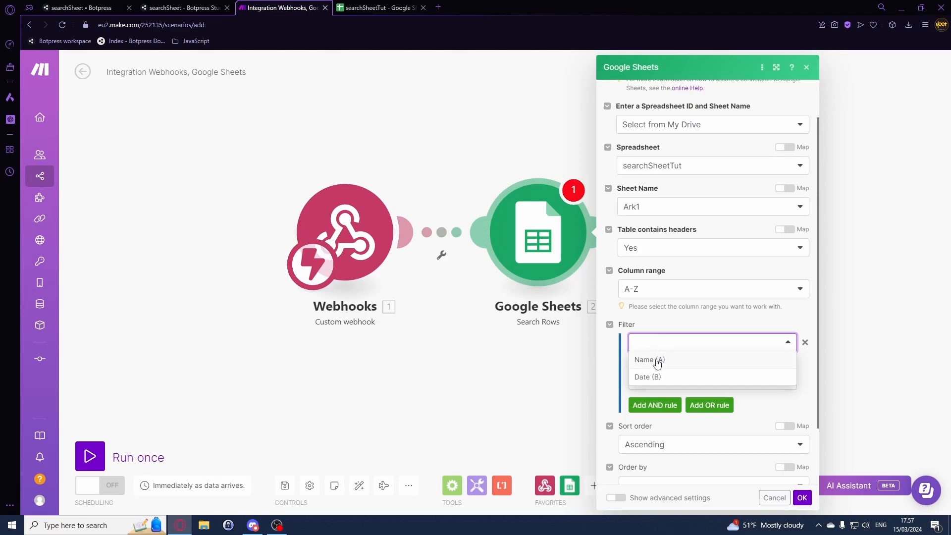
{"action": "left_click", "coordinate": [649, 358]}
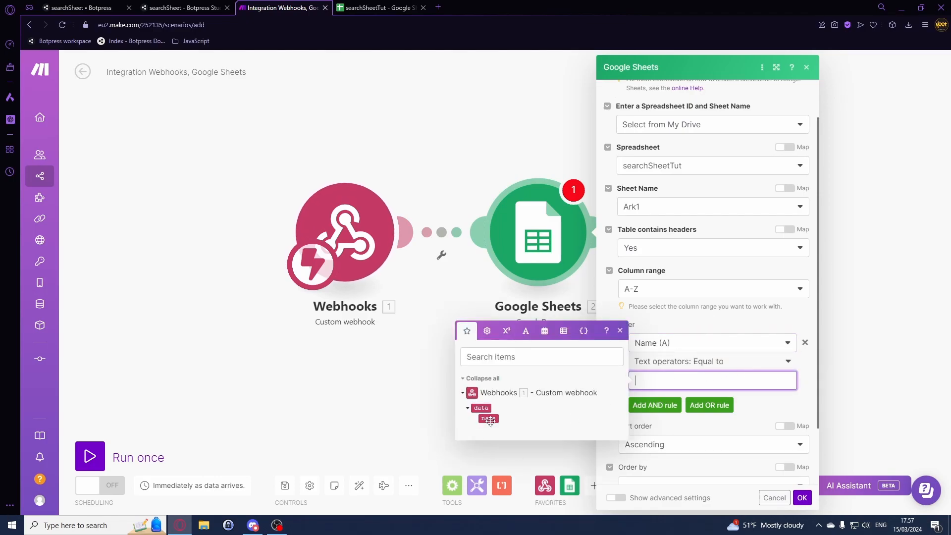
{"action": "left_click", "coordinate": [488, 418]}
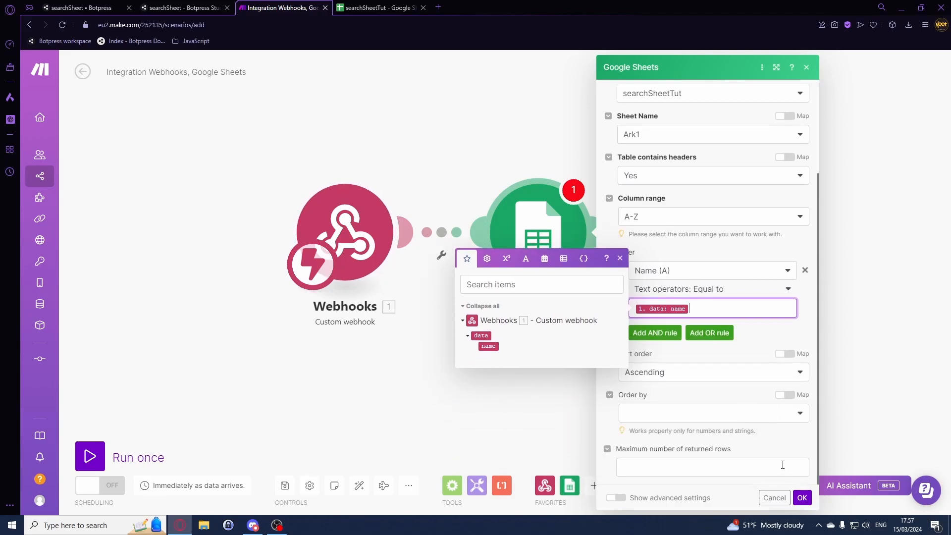
{"action": "left_click", "coordinate": [802, 497]}
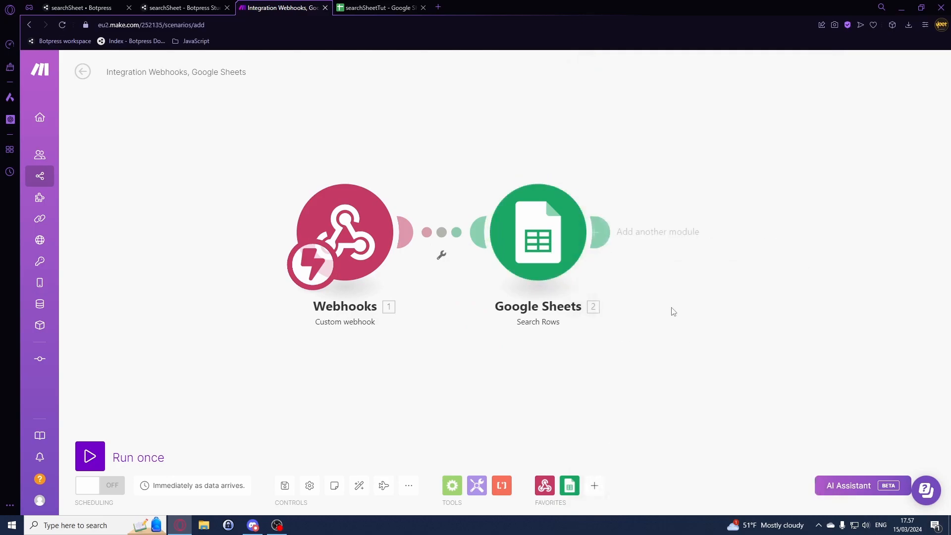
{"action": "left_click", "coordinate": [658, 232]}
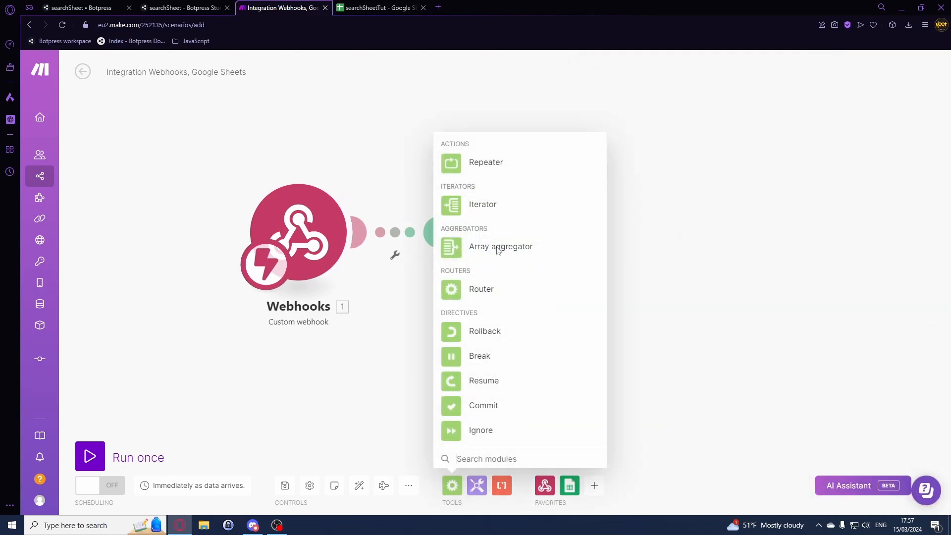
- Add an Array aggregator collecting Search Rows' Row number and save it
{"action": "left_click", "coordinate": [500, 246]}
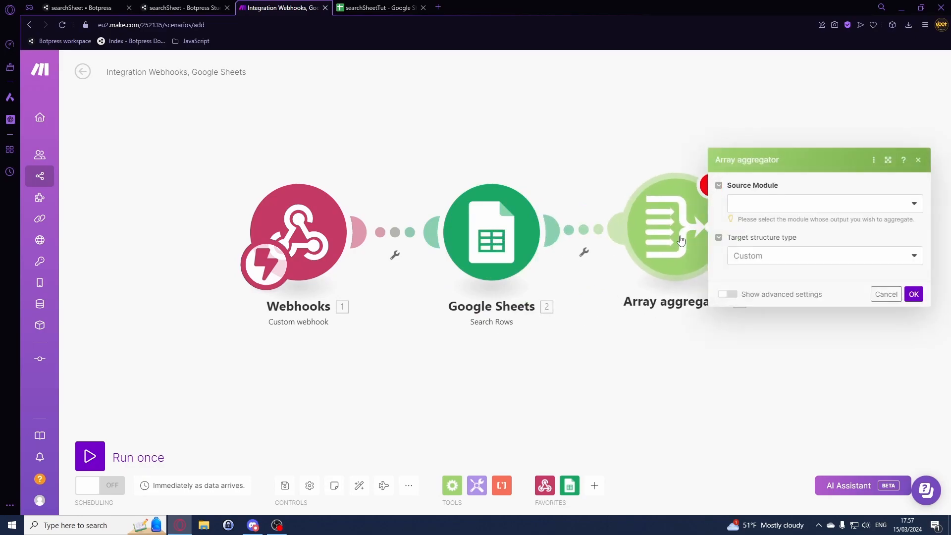
{"action": "left_click", "coordinate": [824, 203]}
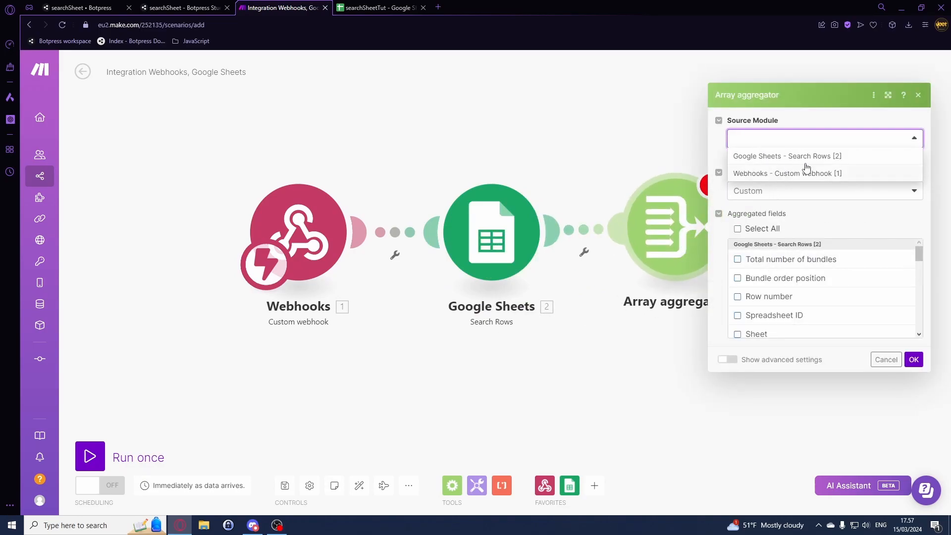
{"action": "left_click", "coordinate": [786, 156]}
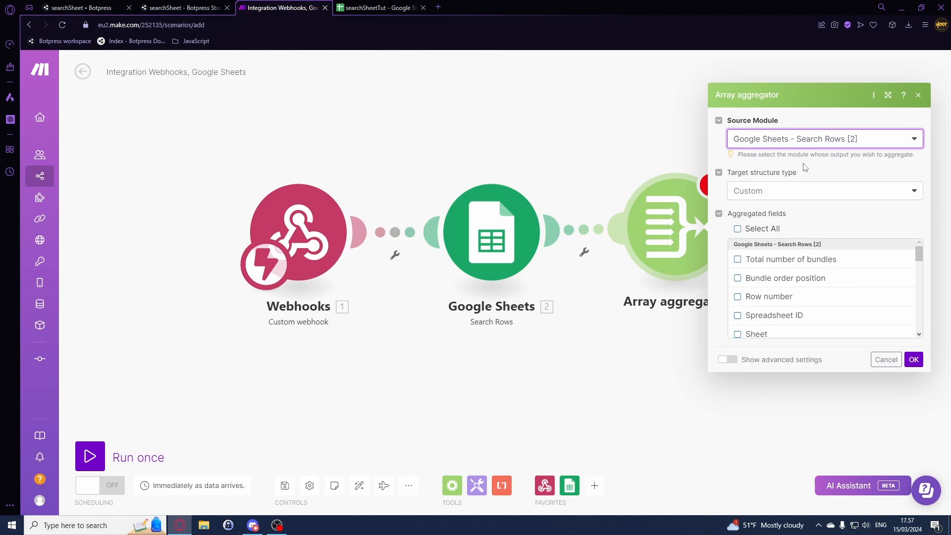
{"action": "scroll", "scroll_direction": "down", "scroll_amount": 3}
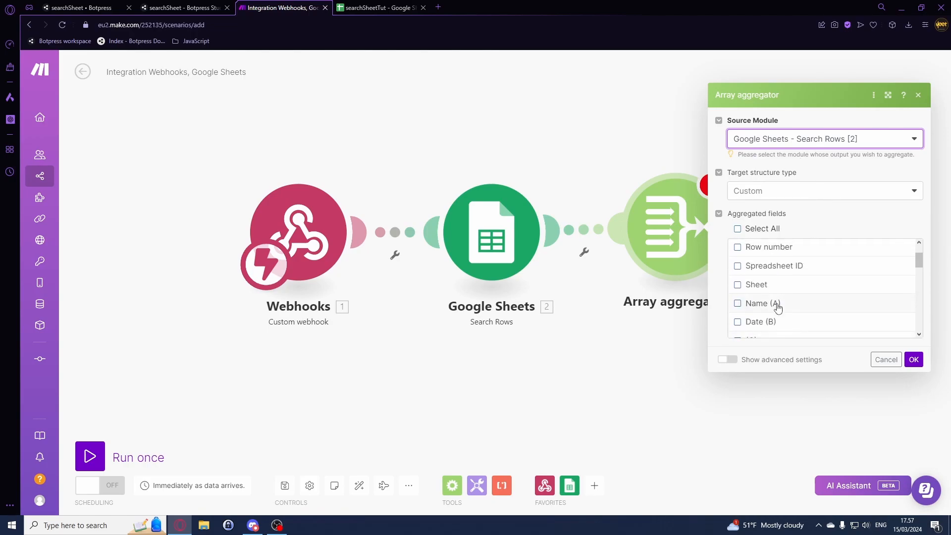
{"action": "left_click", "coordinate": [737, 303]}
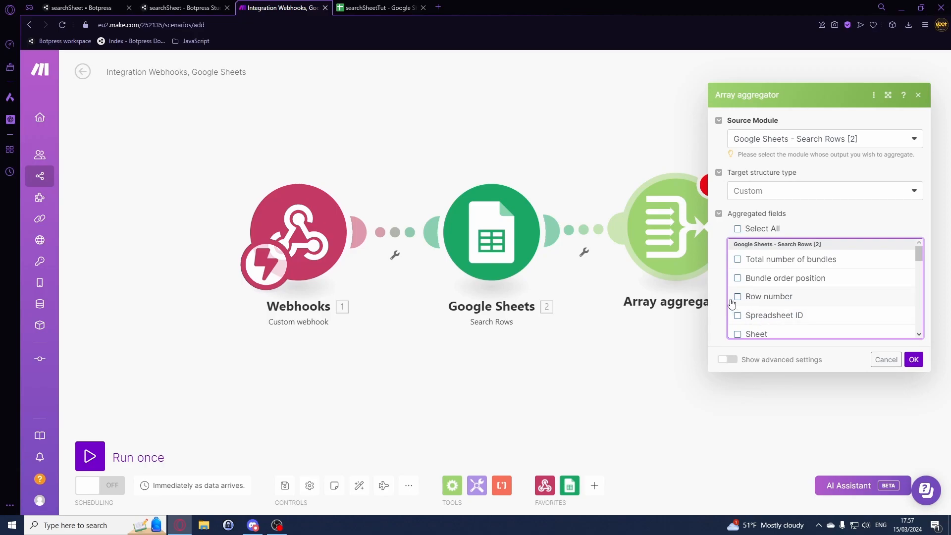
{"action": "left_click", "coordinate": [737, 296]}
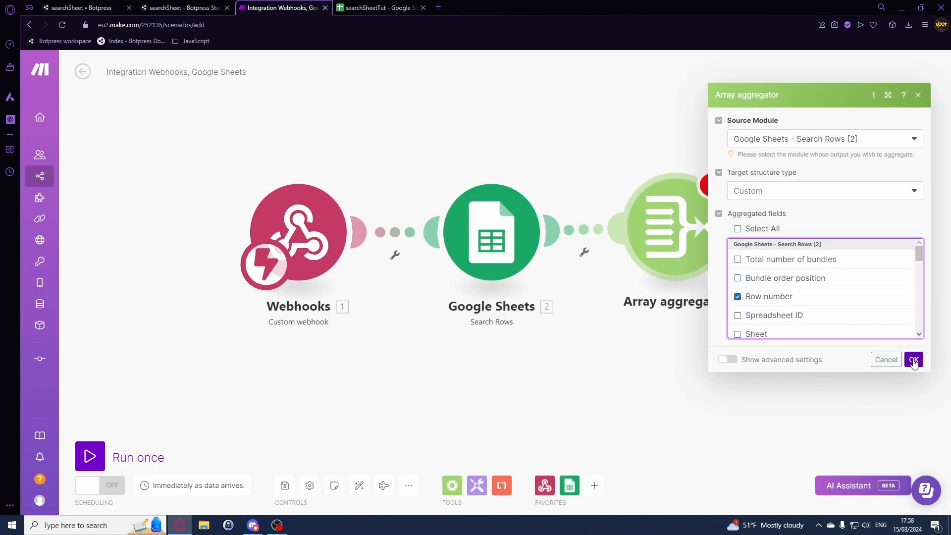
{"action": "left_click", "coordinate": [913, 359]}
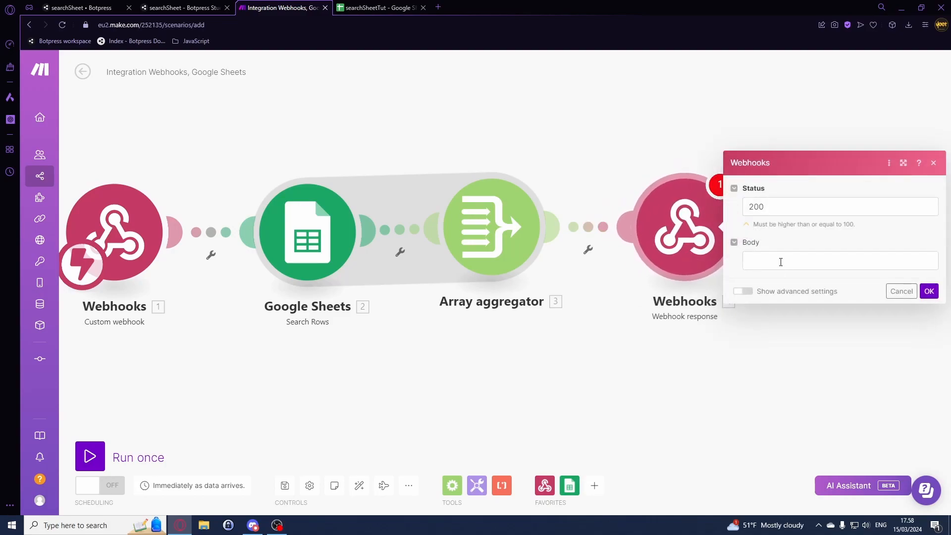
- Save the Webhook response returning the aggregated array with status 200
{"action": "left_click", "coordinate": [929, 292]}
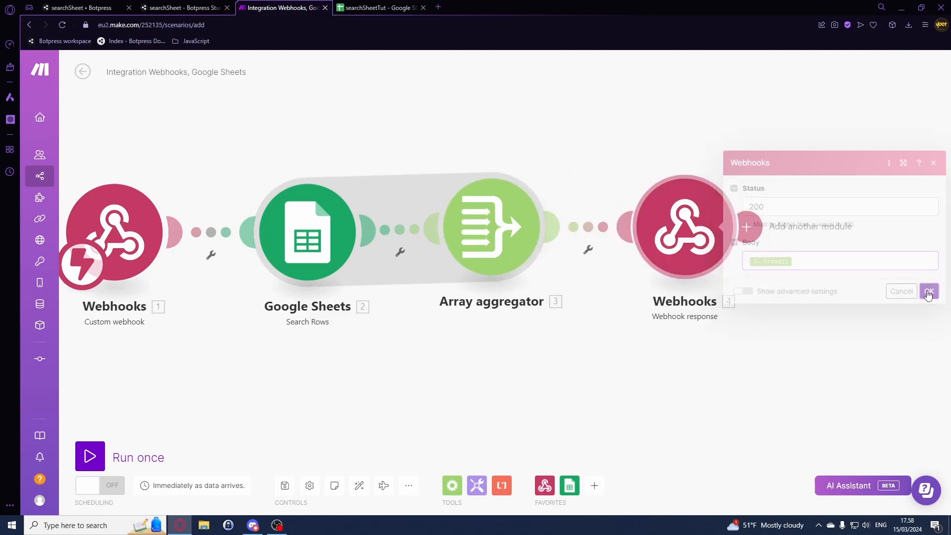
{"action": "left_click", "coordinate": [929, 291]}
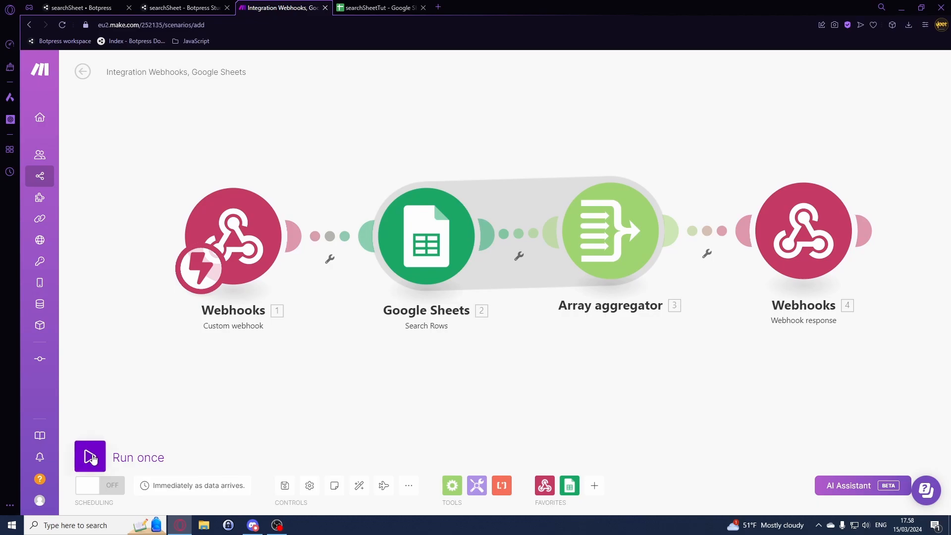
- Test the bot with John Doe and compare the returned JSON to his sheet row
{"action": "left_click", "coordinate": [183, 7]}
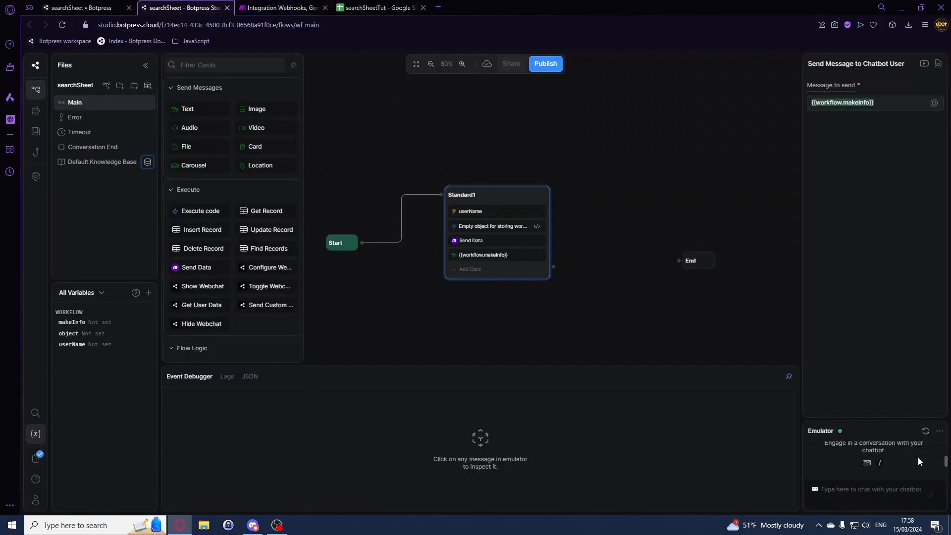
{"action": "type", "text": "Tes"}
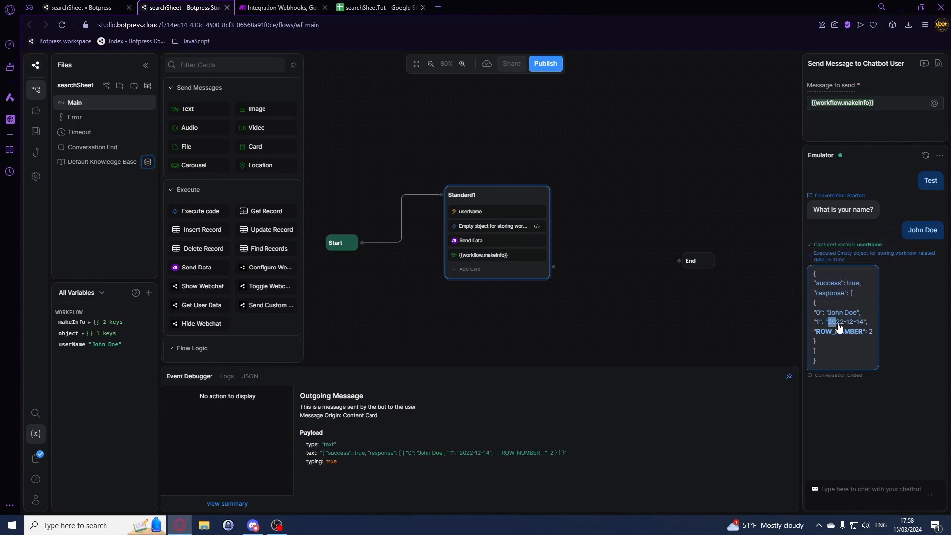
{"action": "left_click", "coordinate": [381, 7]}
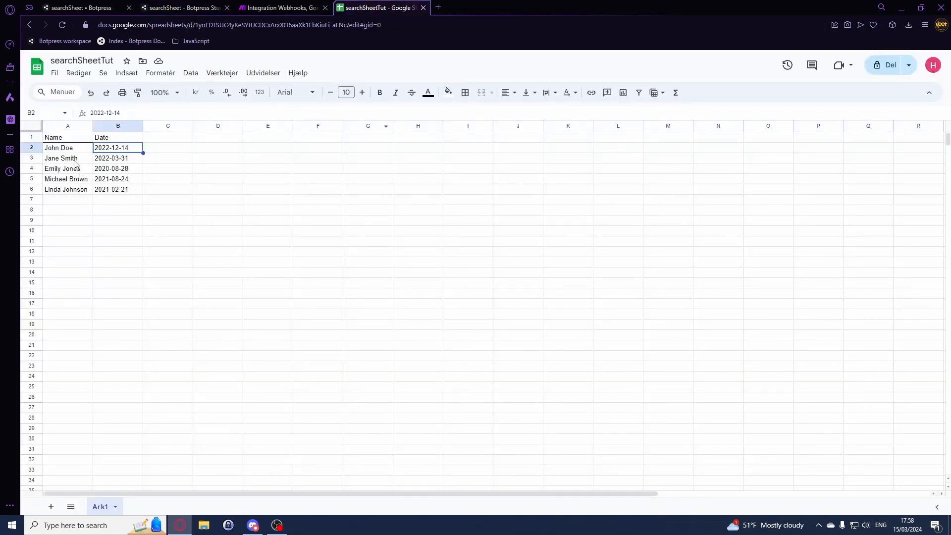
{"action": "left_click", "coordinate": [184, 7]}
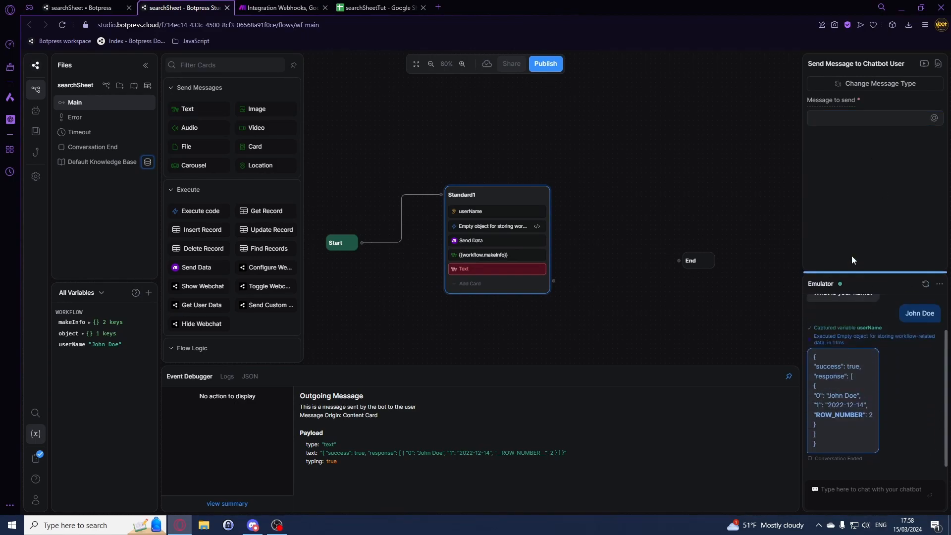
- Write 'Your name is' plus the workflow.makeInfo.response[0] reference, inspecting makeInfo's structure
{"action": "type", "text": "Your n"}
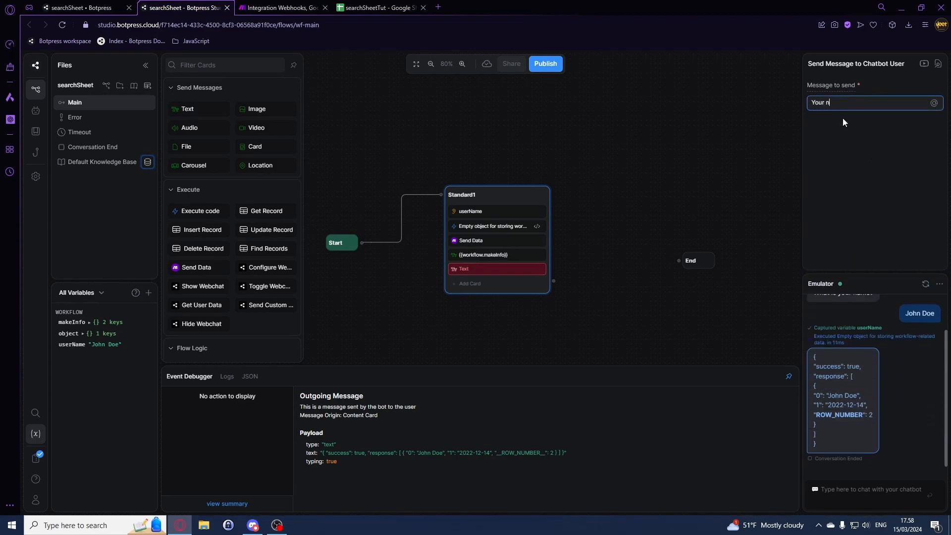
{"action": "type", "text": "ame is {{workflow."}
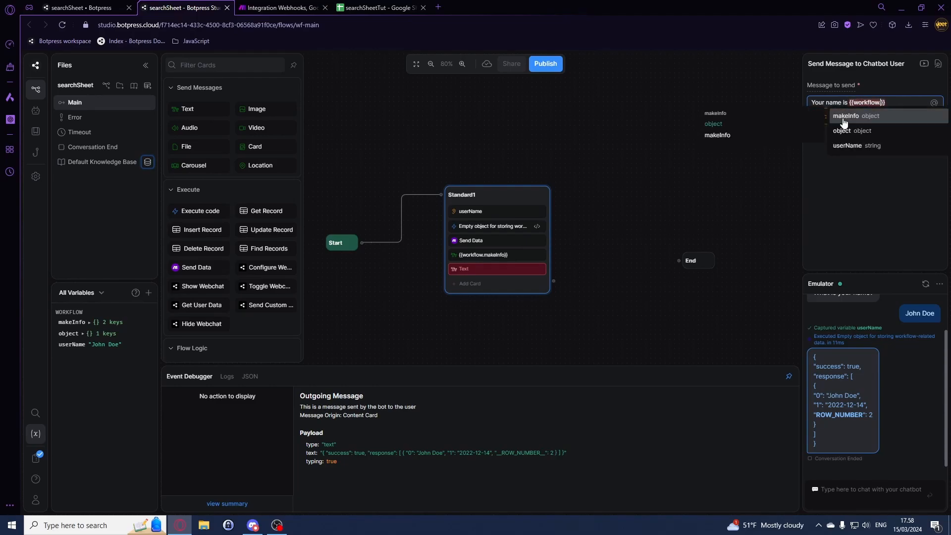
{"action": "left_click", "coordinate": [845, 116]}
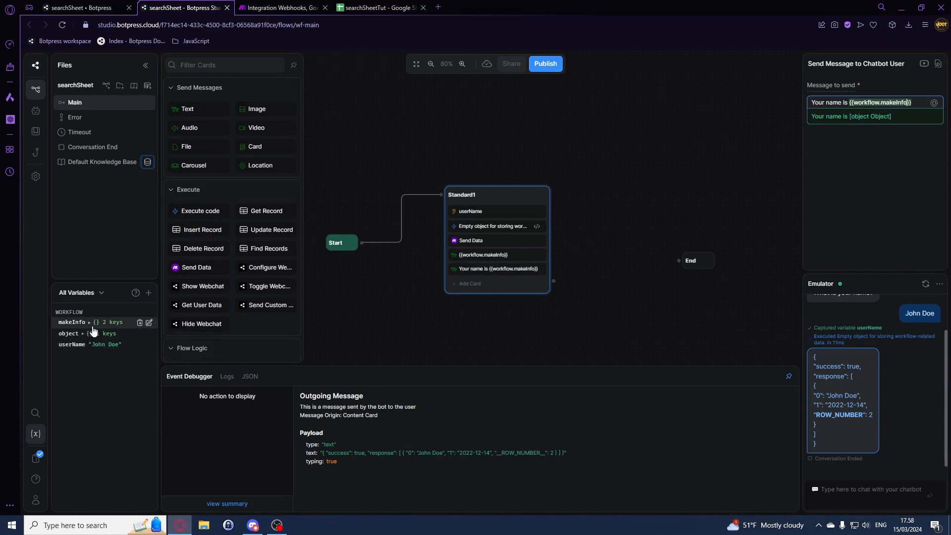
{"action": "left_click", "coordinate": [89, 322]}
{"action": "type", "text": ".response"}
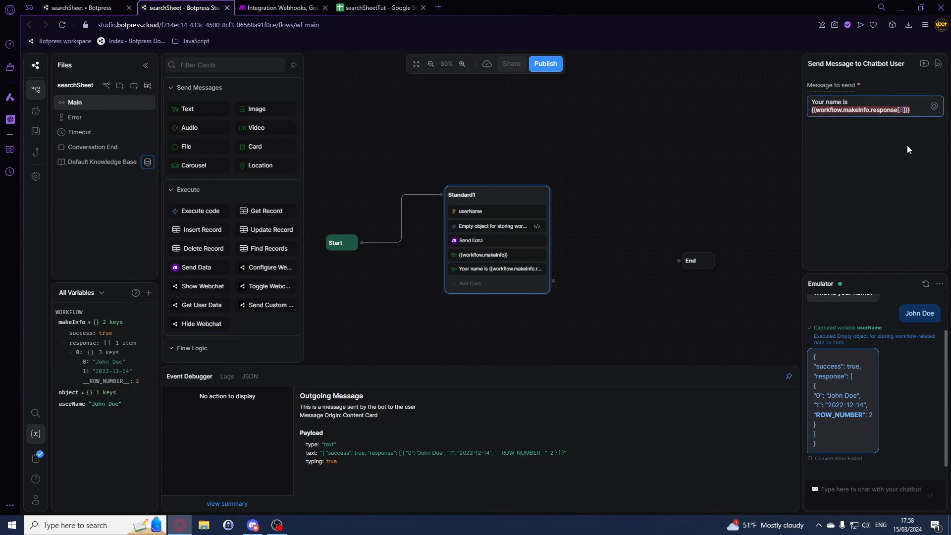
{"action": "type", "text": "[0]"}
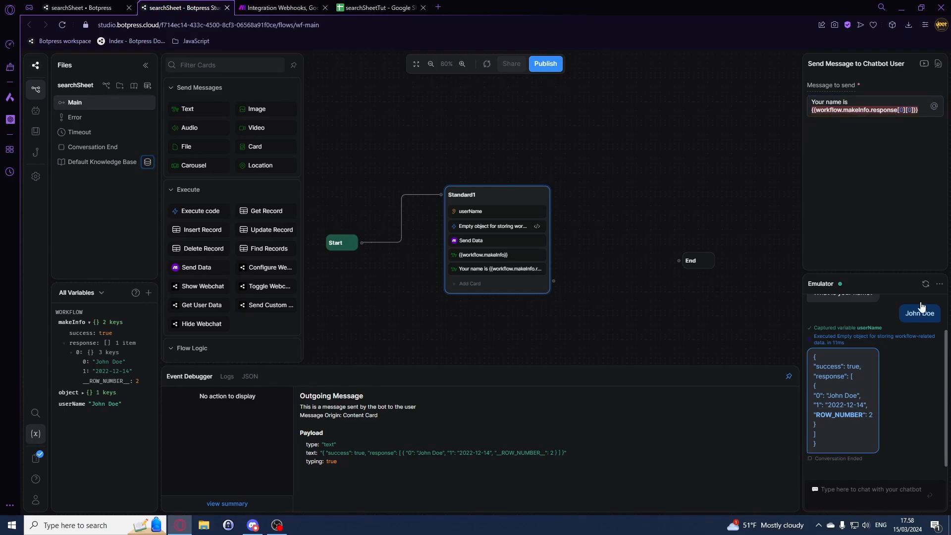
- Run the Make scenario once so it waits for webhook data
{"action": "left_click", "coordinate": [281, 7]}
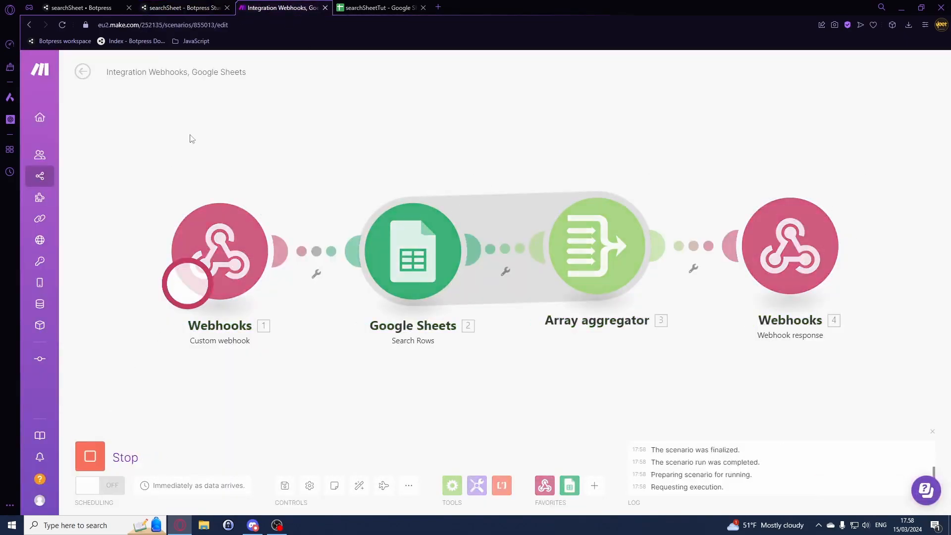
{"action": "left_click", "coordinate": [182, 7]}
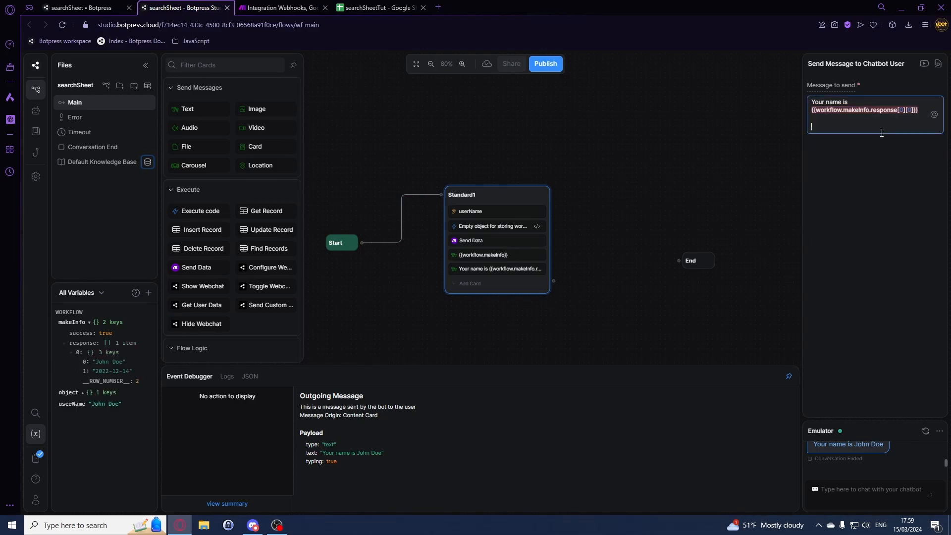
- Append 'The date is {{workflow.makeInfo.response[0][1]}}', run once and retest, getting 2022-12-14
{"action": "type", "text": "The date is"}
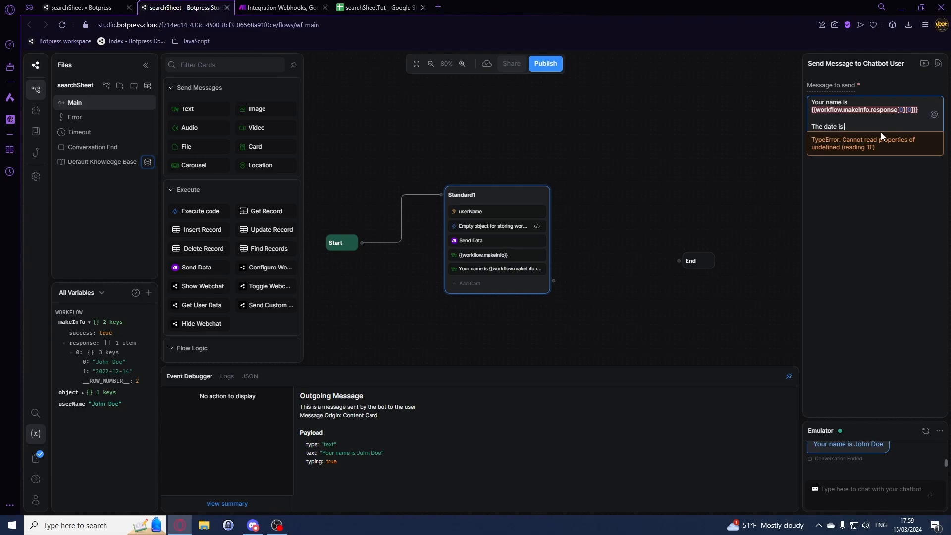
{"action": "type", "text": "{{workflow.makeInfo.response[0][1]}}"}
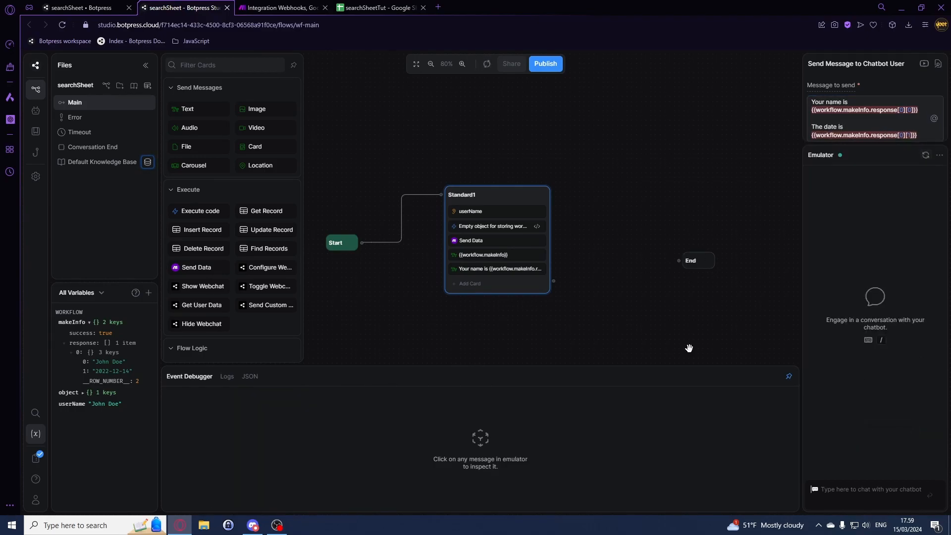
{"action": "left_click", "coordinate": [281, 7]}
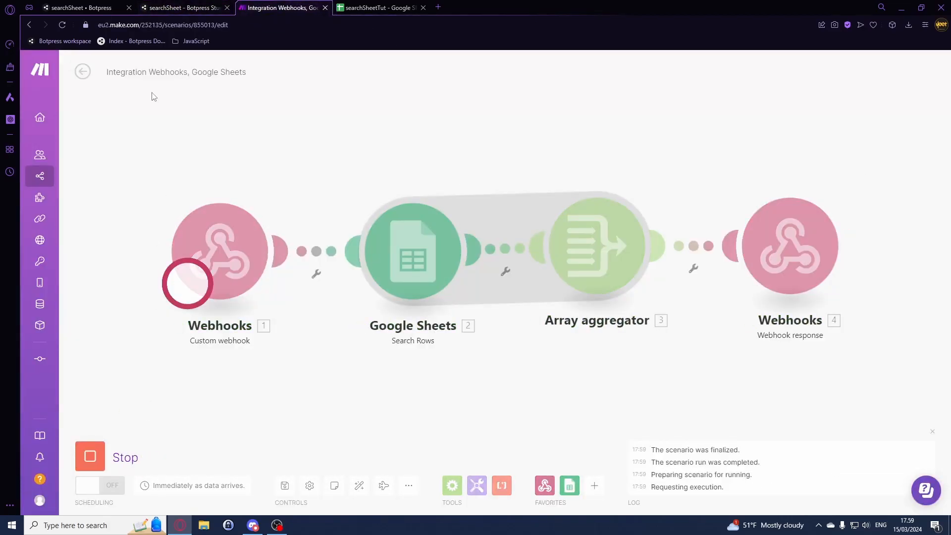
{"action": "left_click", "coordinate": [182, 7]}
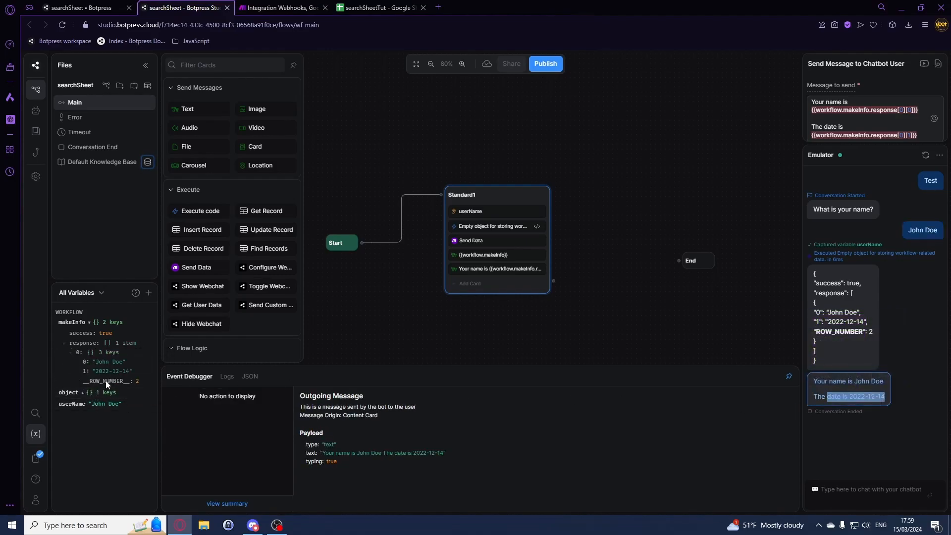
{"action": "left_click", "coordinate": [379, 7]}
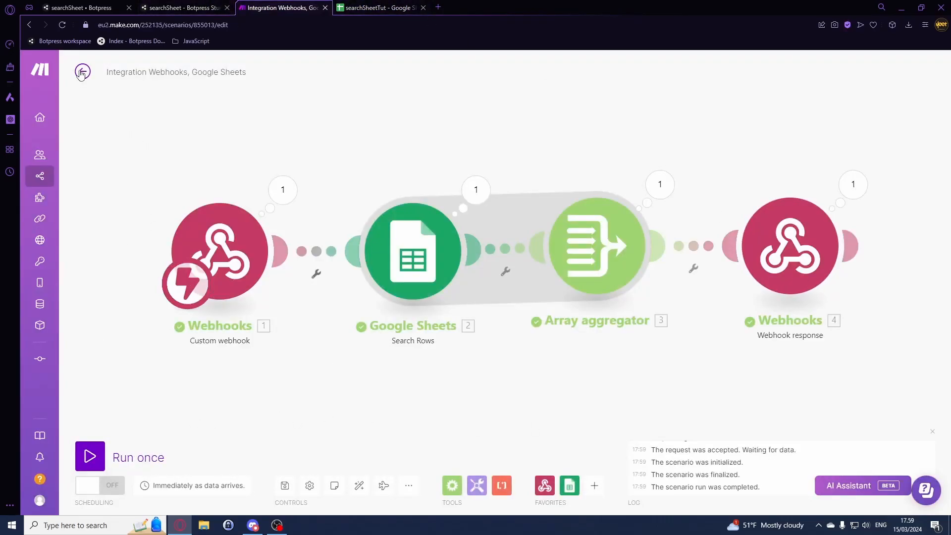
- Leave the editor for the scenario overview with the scenario switched on
{"action": "left_click", "coordinate": [81, 71]}
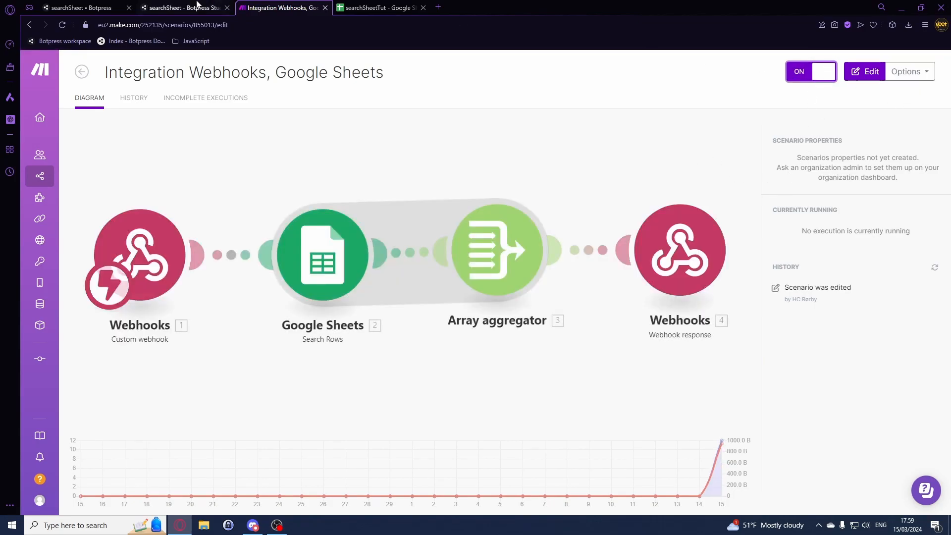
{"action": "left_click", "coordinate": [183, 7]}
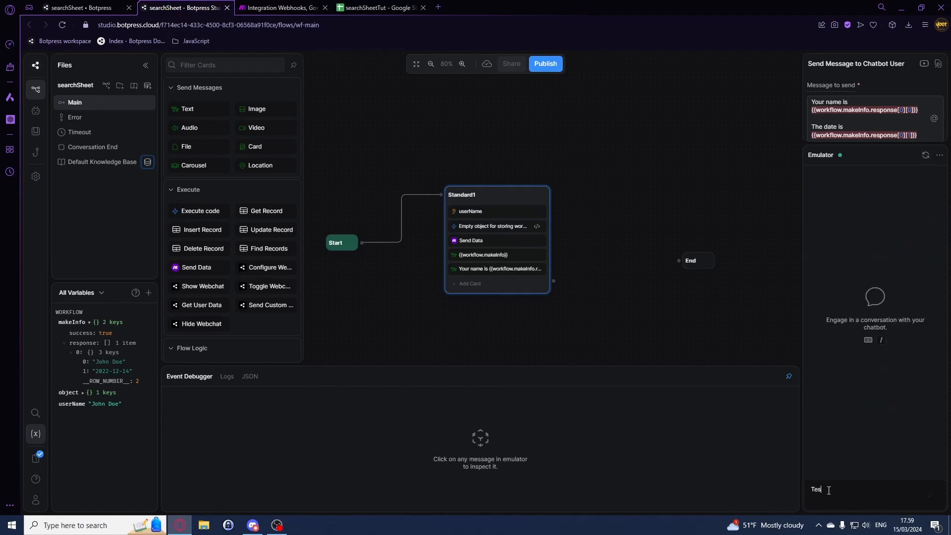
- Test with Jane Smith, getting 'Your name is Jane Smith The date is 2022-03-31'
{"action": "left_click", "coordinate": [380, 7]}
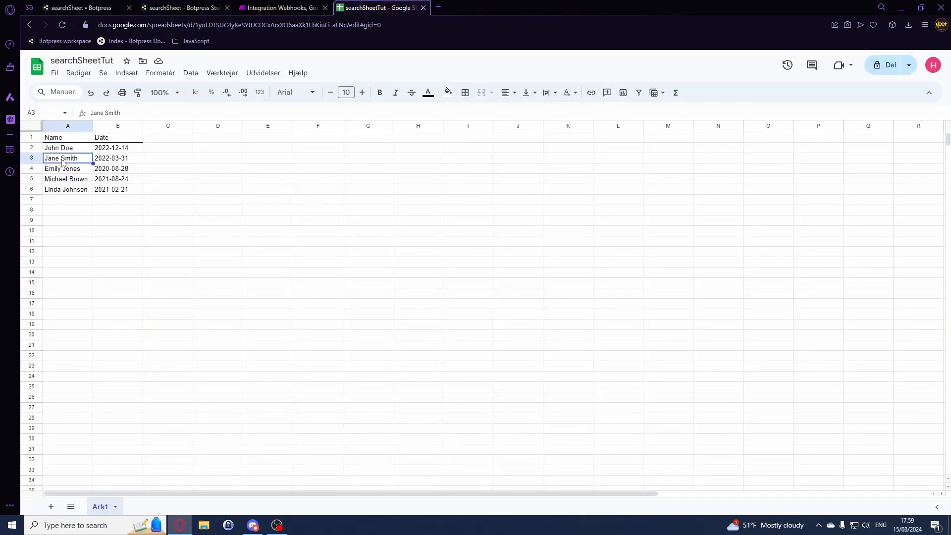
{"action": "left_click", "coordinate": [182, 7]}
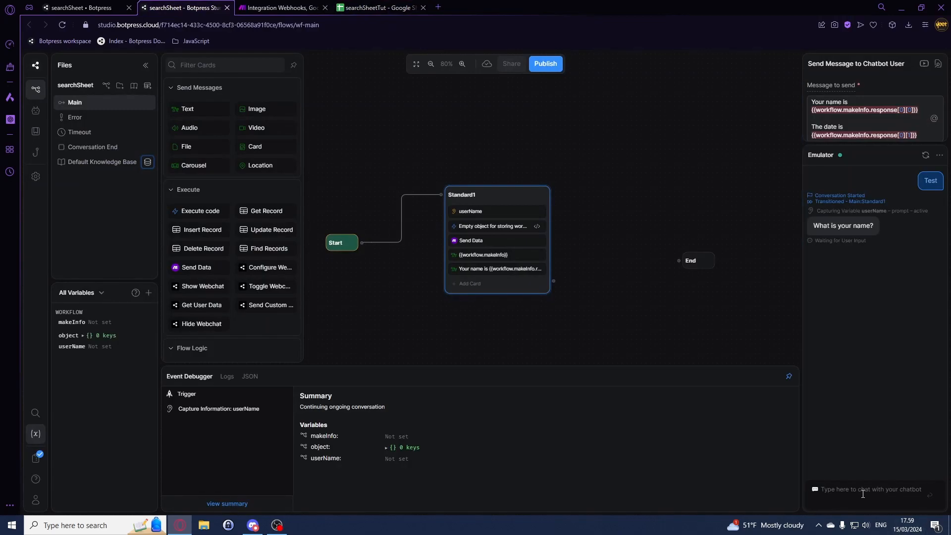
{"action": "type", "text": "Jane Smith"}
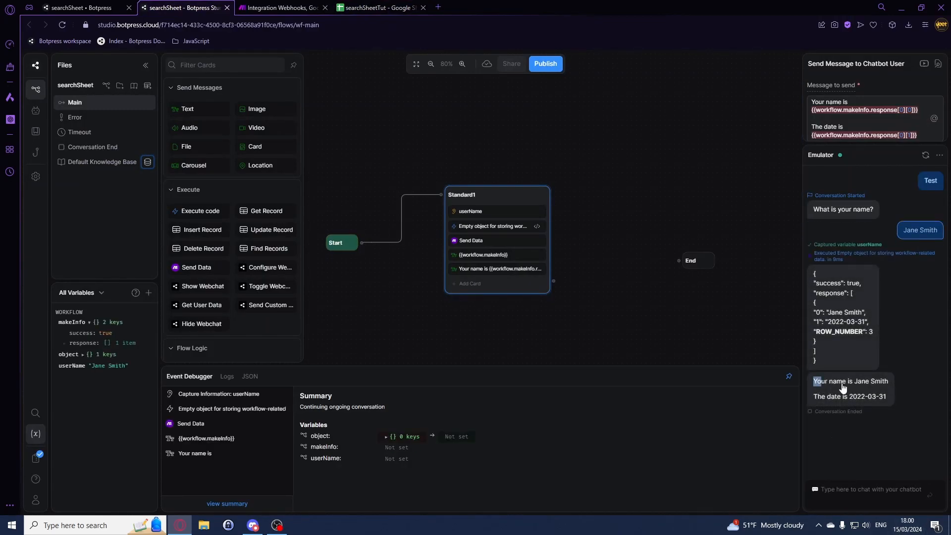
{"action": "left_click", "coordinate": [849, 388]}
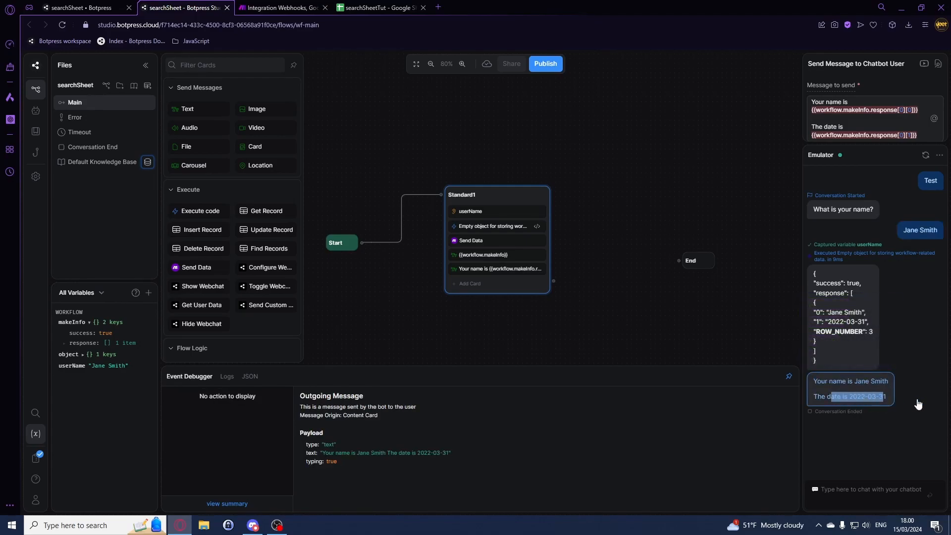